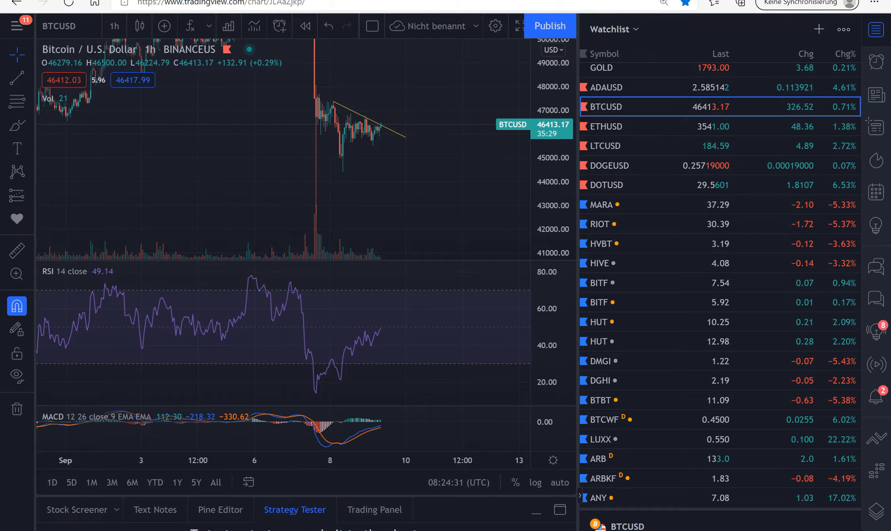
mouse_move(414, 152)
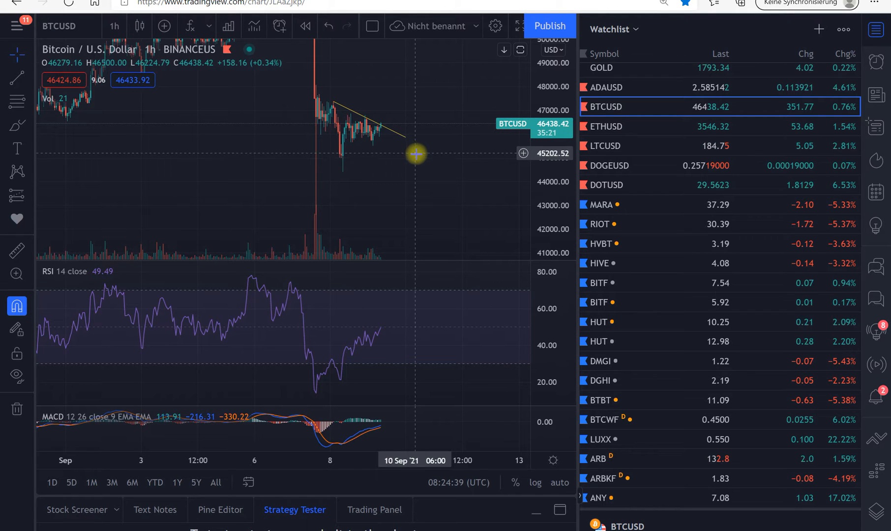
mouse_move(423, 167)
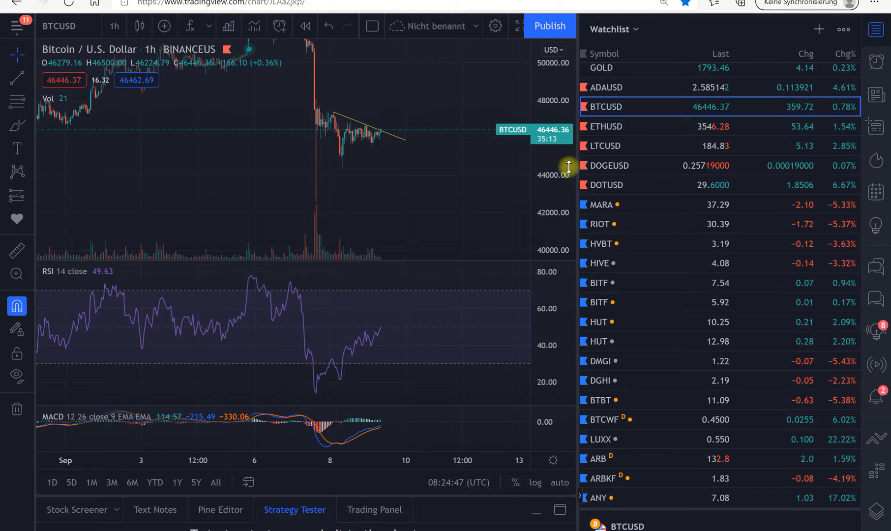
mouse_move(533, 179)
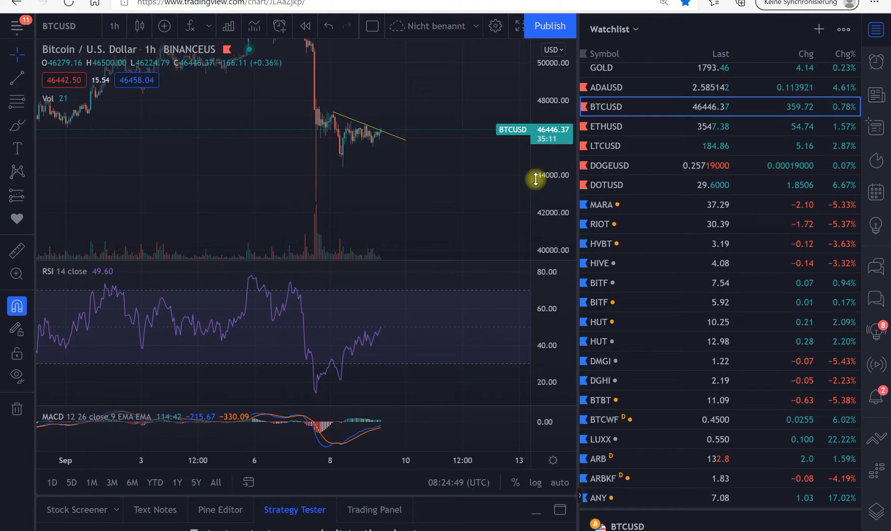
mouse_move(443, 204)
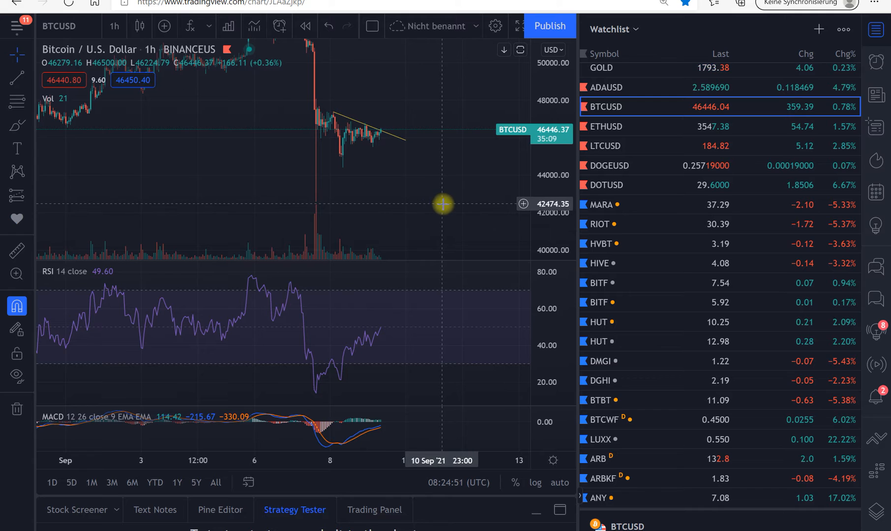
mouse_move(432, 166)
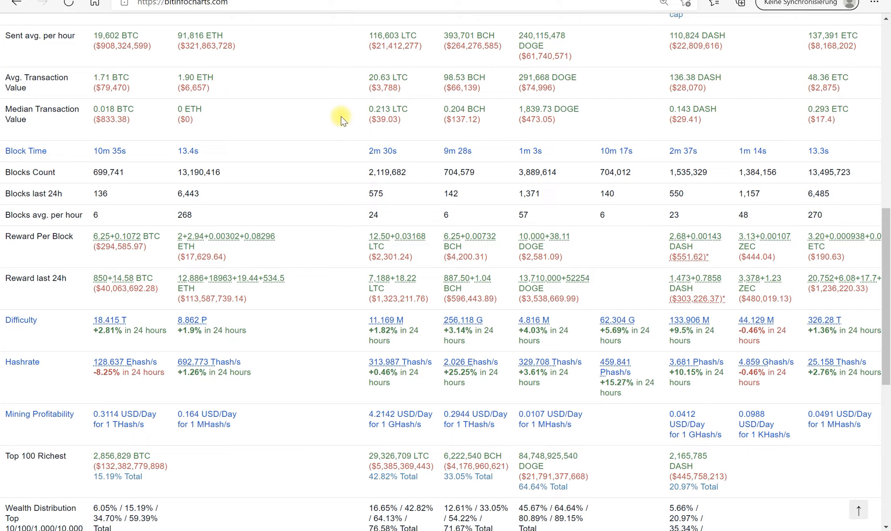
mouse_move(338, 253)
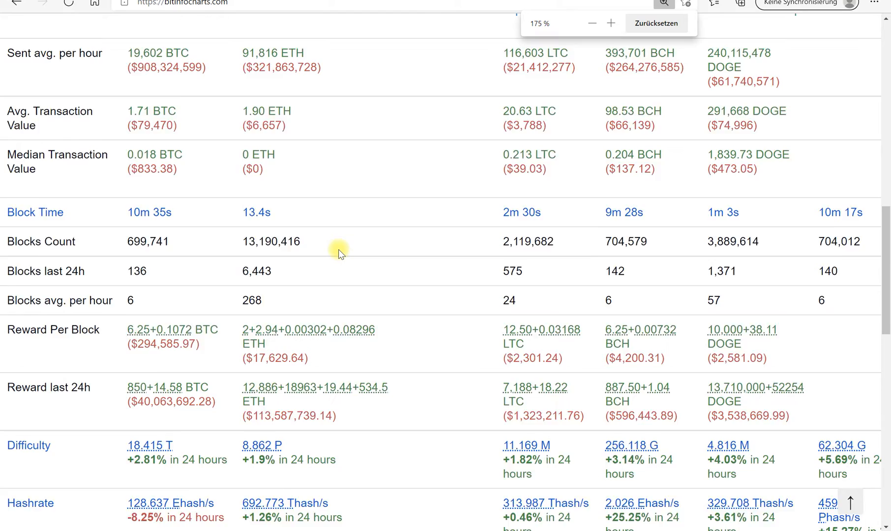
Zoom in and select Ethereum's reward-per-block expression 2+2.94+0.00302+0.08296 ETH.
click(611, 24)
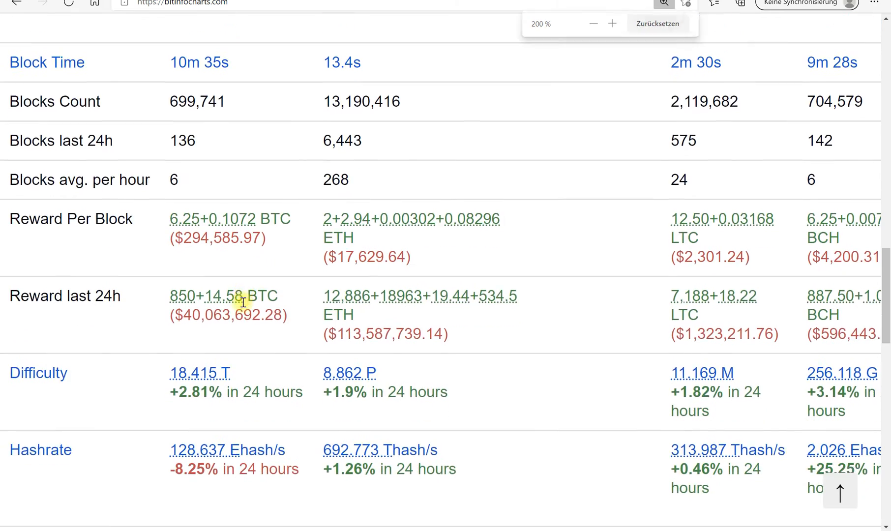
scroll(down, 3)
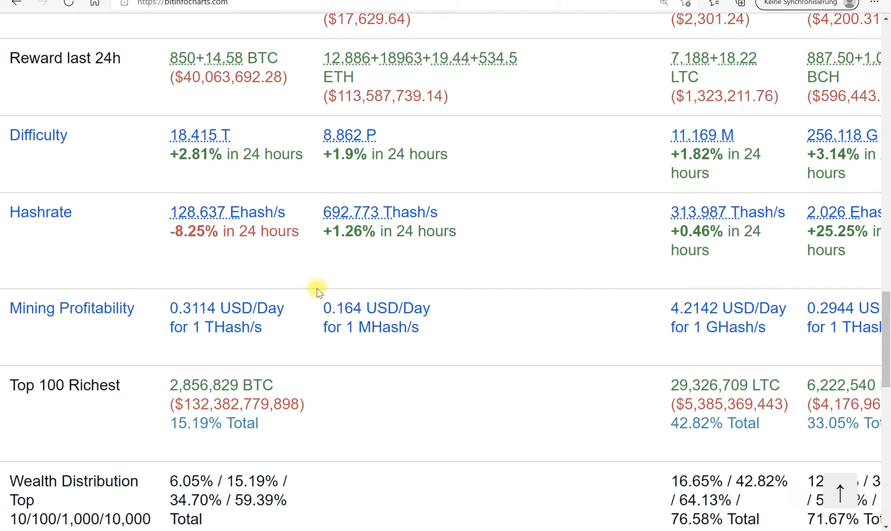
scroll(up, 3)
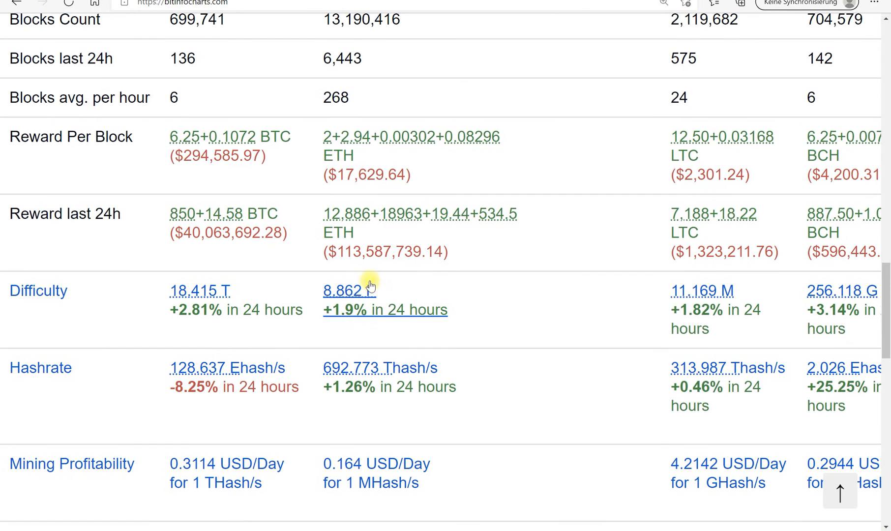
double_click(357, 136)
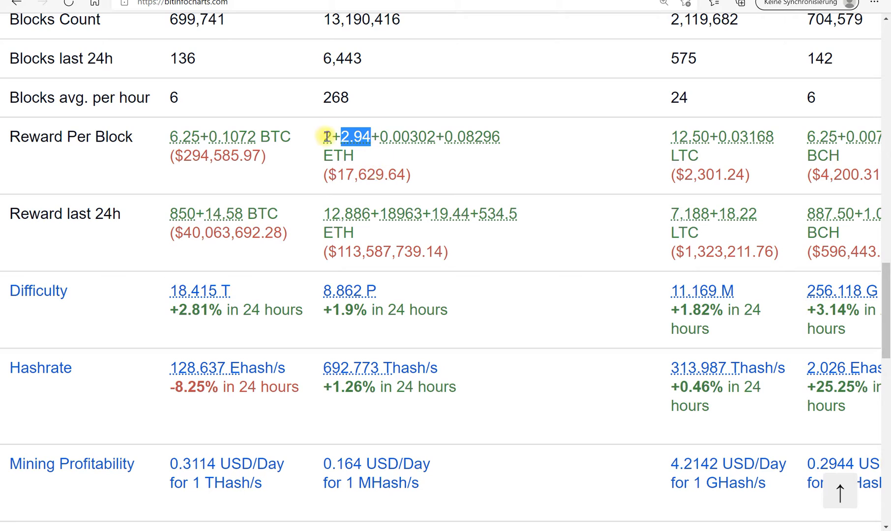
drag(355, 136, 431, 137)
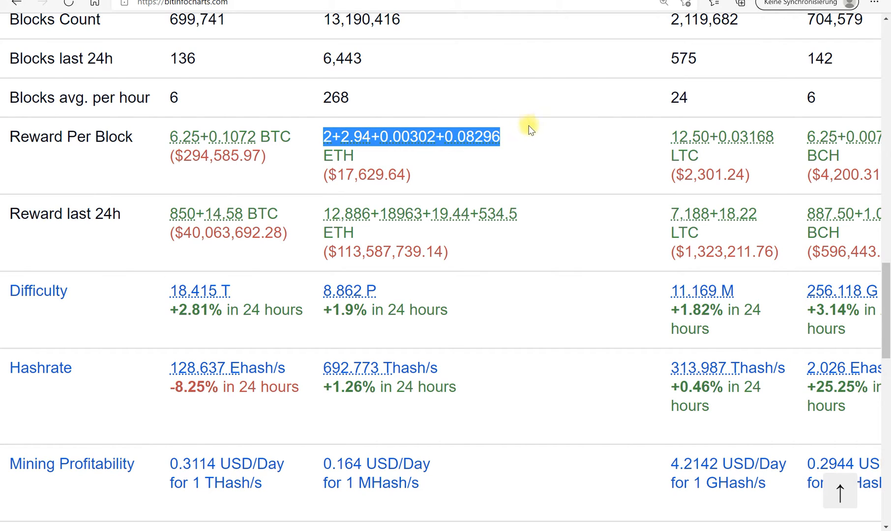
mouse_move(537, 141)
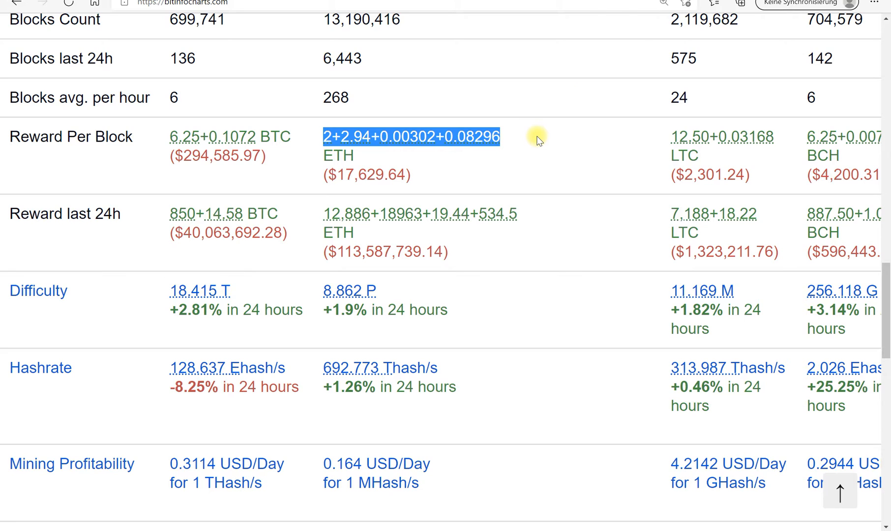
mouse_move(451, 416)
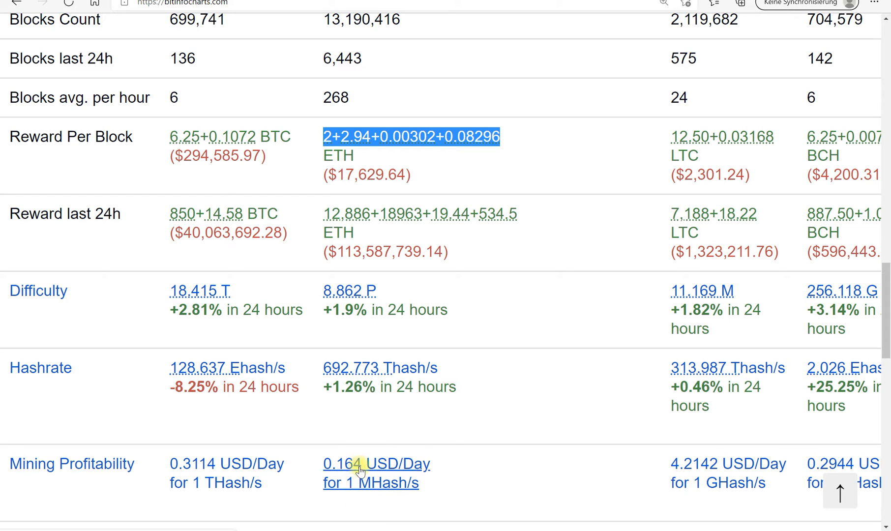
mouse_move(203, 188)
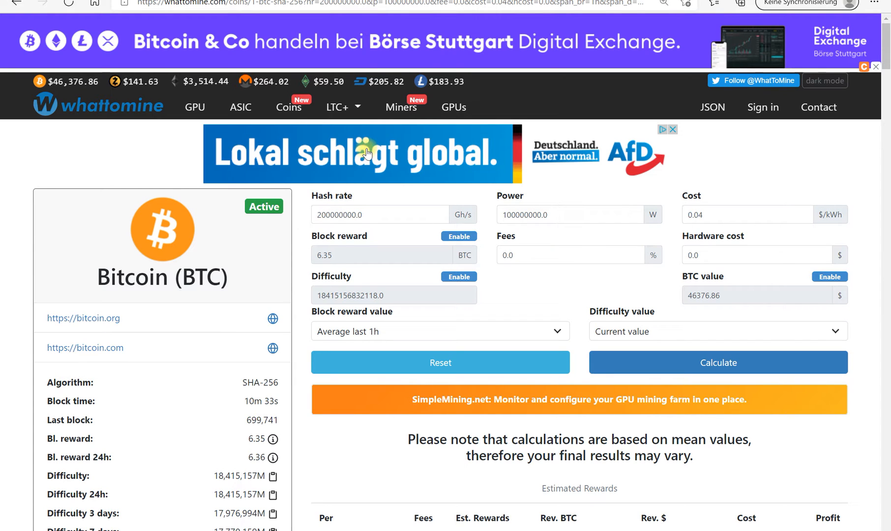
Set Bitcoin power to 12000000.0 W and view the roughly 1.388 BTC daily estimate.
click(380, 215)
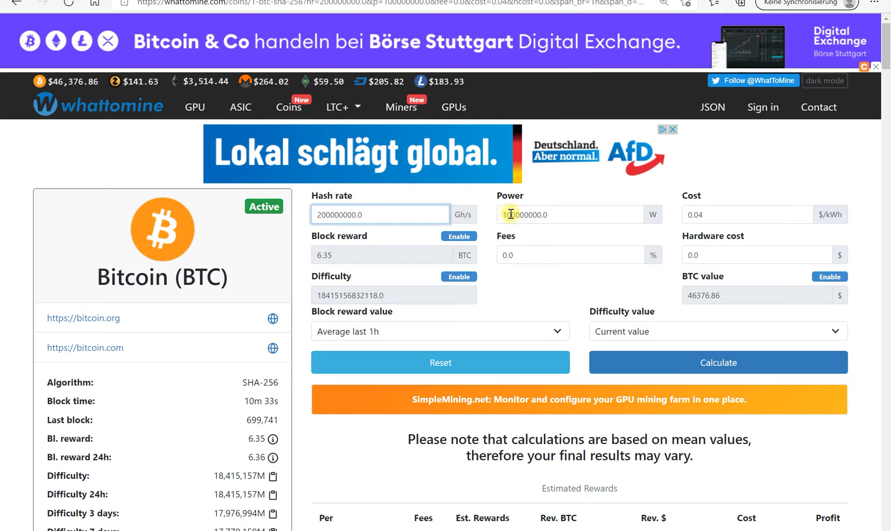
click(569, 215)
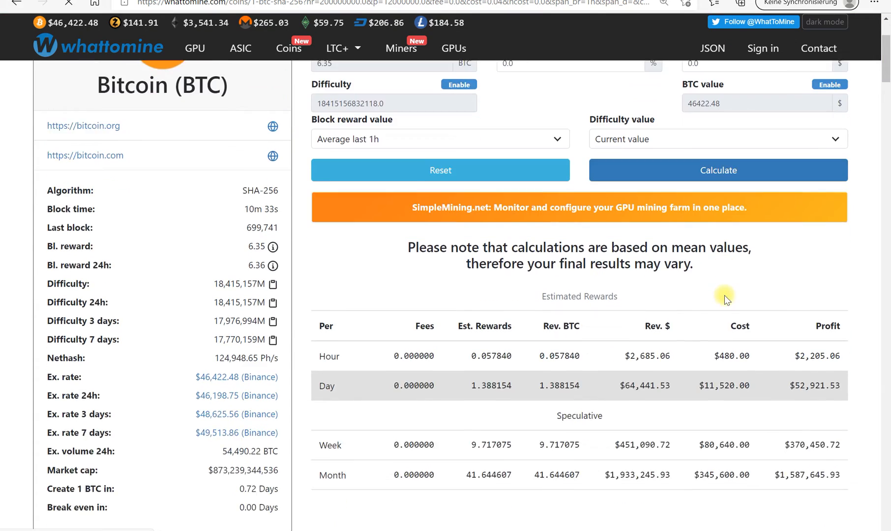
scroll(down, 3)
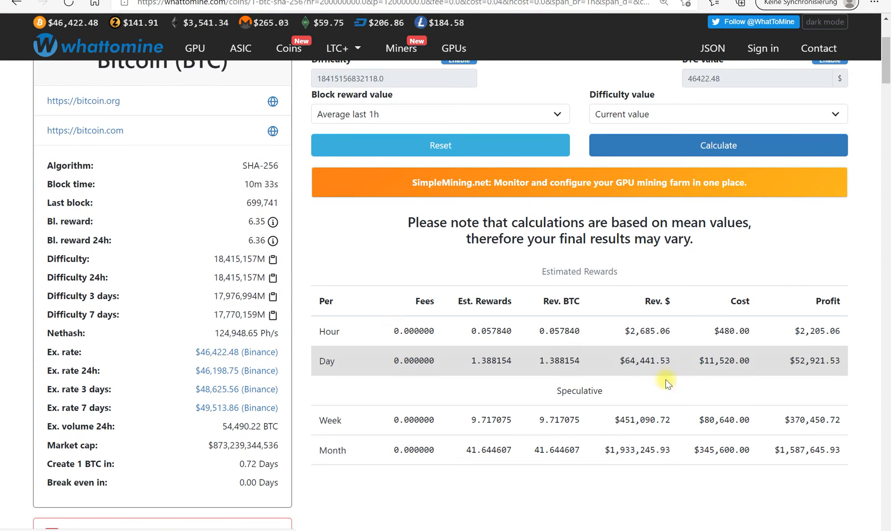
mouse_move(669, 377)
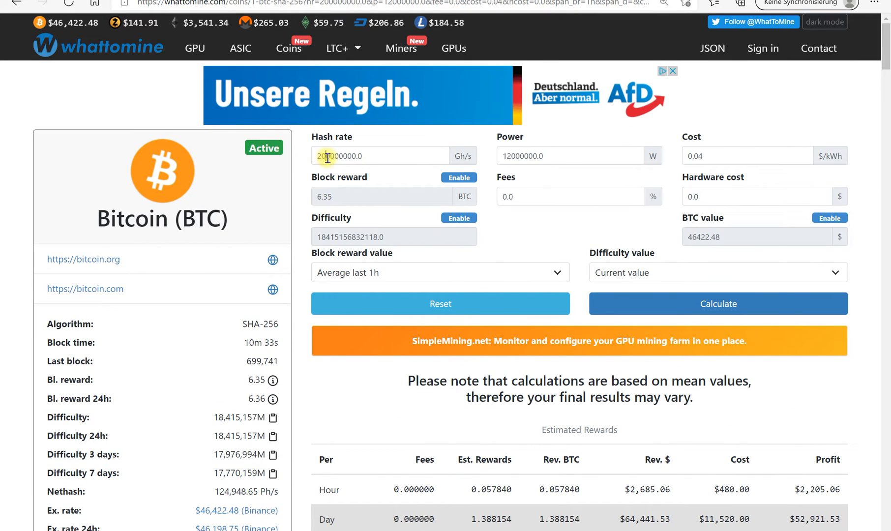
Recalculate Bitcoin at 1370000000.0 Gh/s and 100000000.0 W for $441,424.49 daily revenue.
click(377, 156)
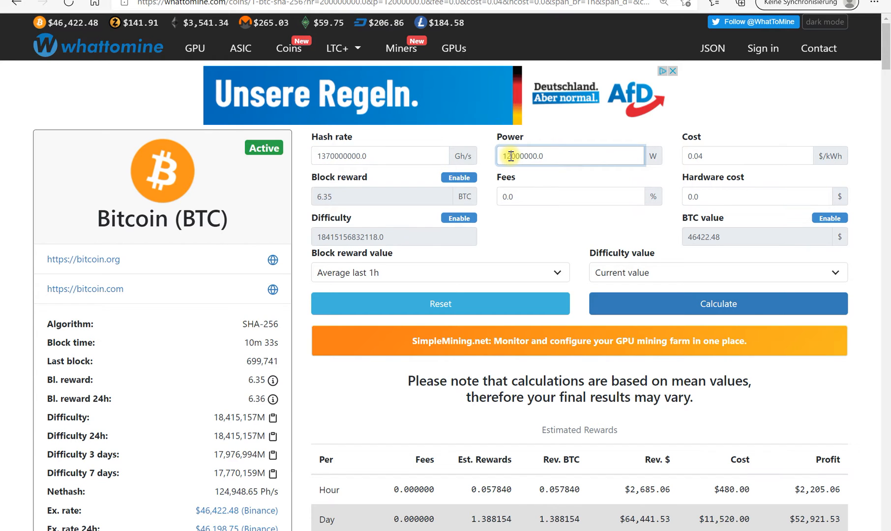
text(100000000.0)
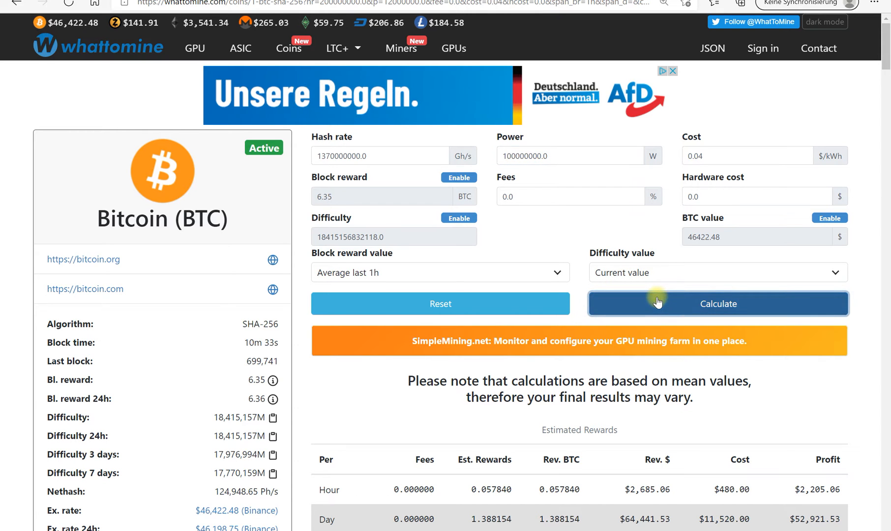
click(717, 303)
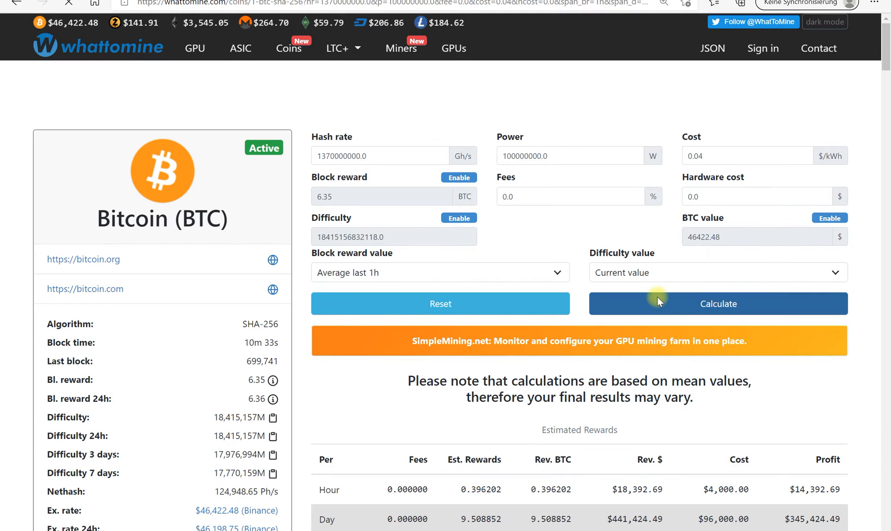
scroll(down, 3)
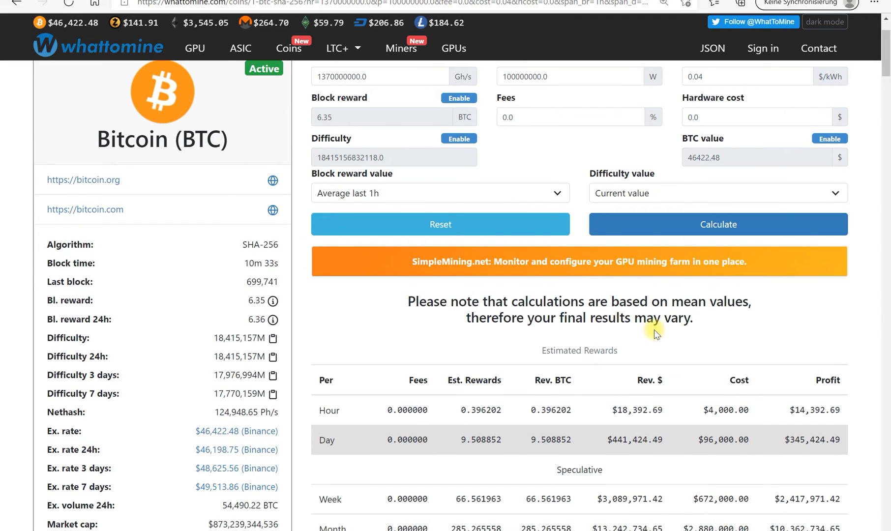
scroll(down, 3)
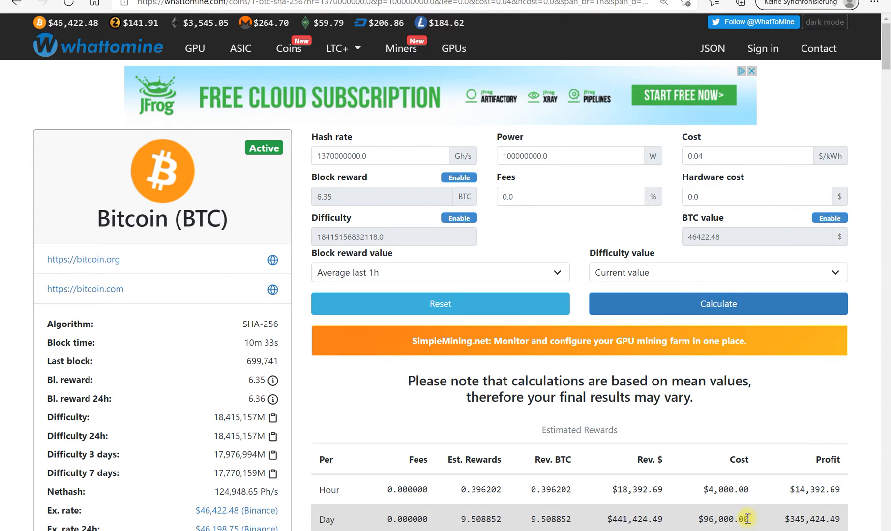
mouse_move(370, 181)
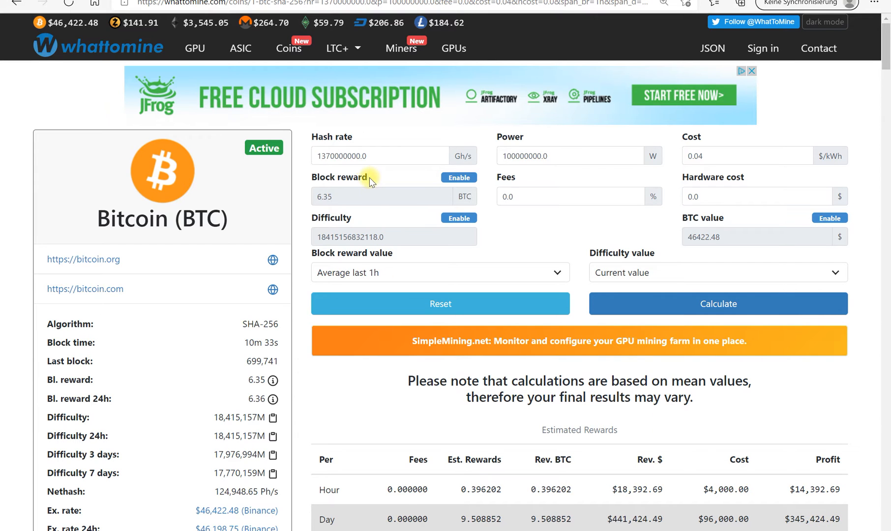
Recalculate at 1420000000.0 Gh/s and select the roughly $457,641 daily revenue figure.
click(380, 156)
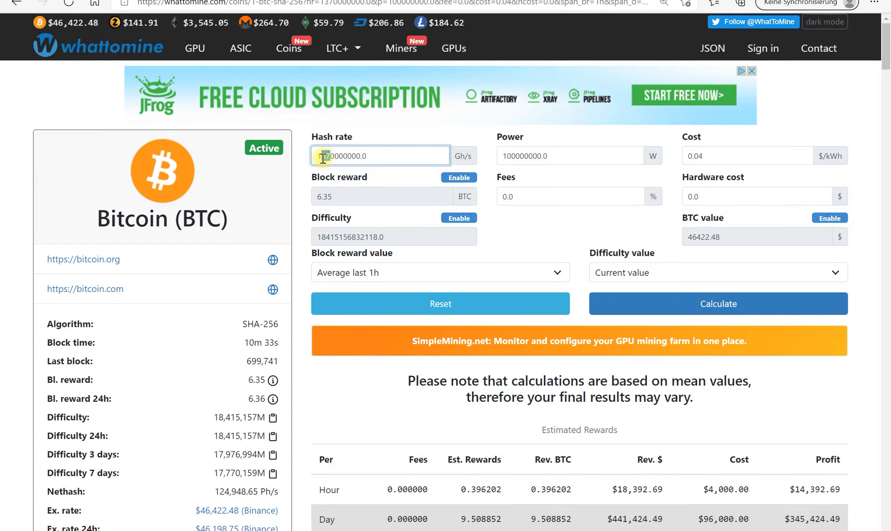
text(1420000000.0)
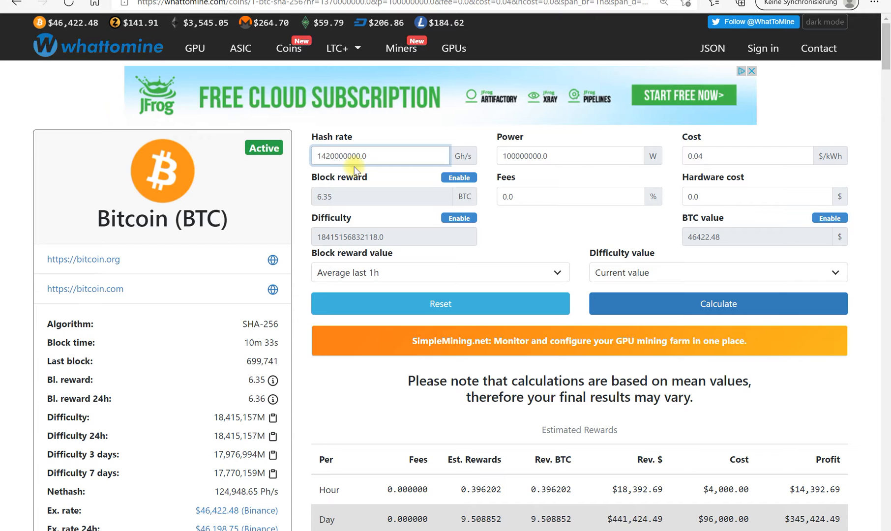
mouse_move(357, 183)
text(75000000)
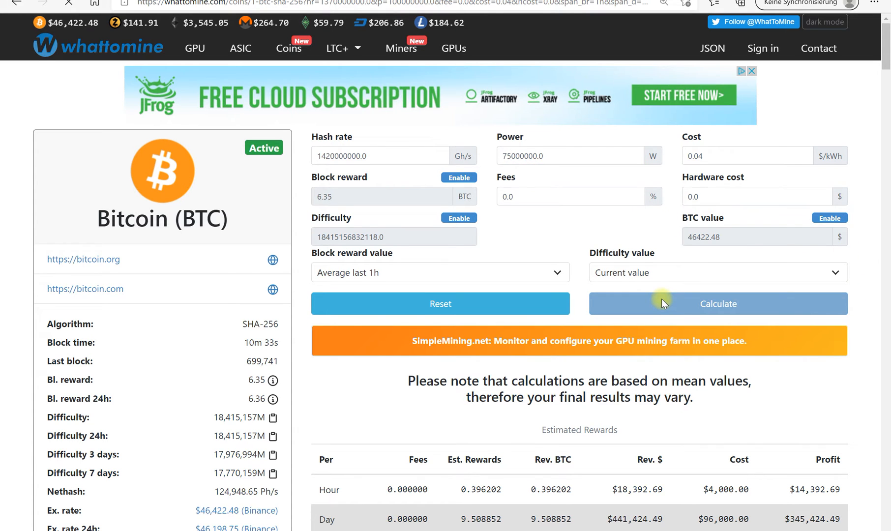
click(718, 303)
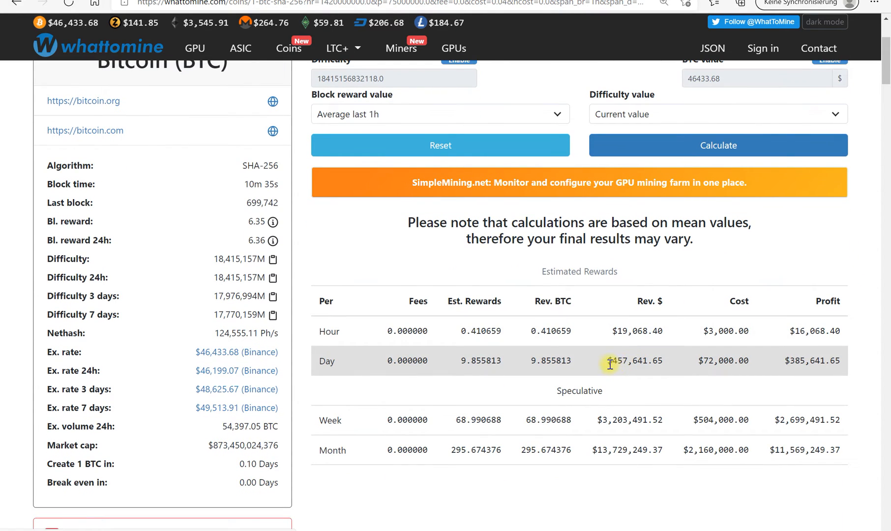
double_click(627, 361)
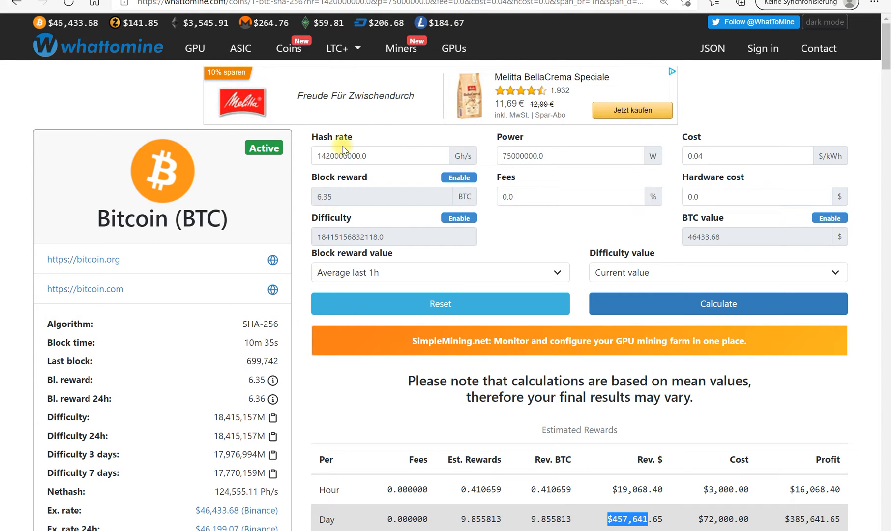
Recalculate Bitcoin rewards for 1000000000.0 Gh/s at 4000000.0 W.
click(380, 155)
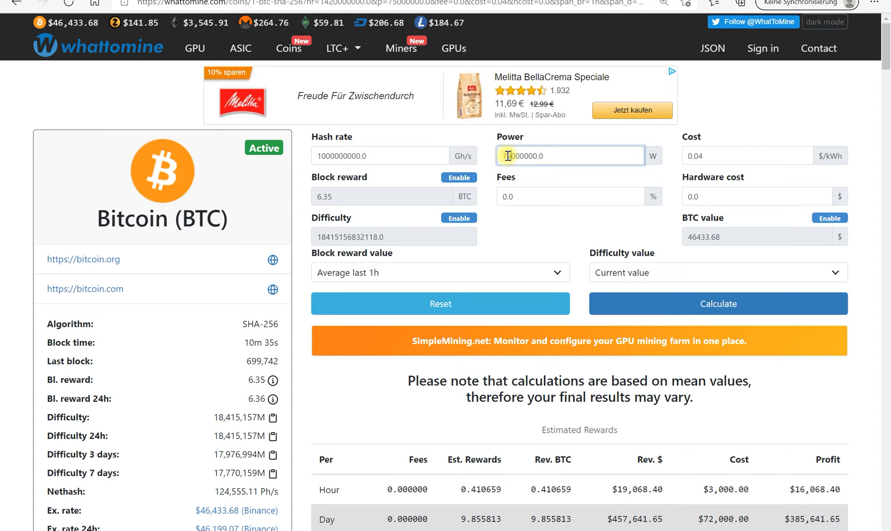
text(4000000.0)
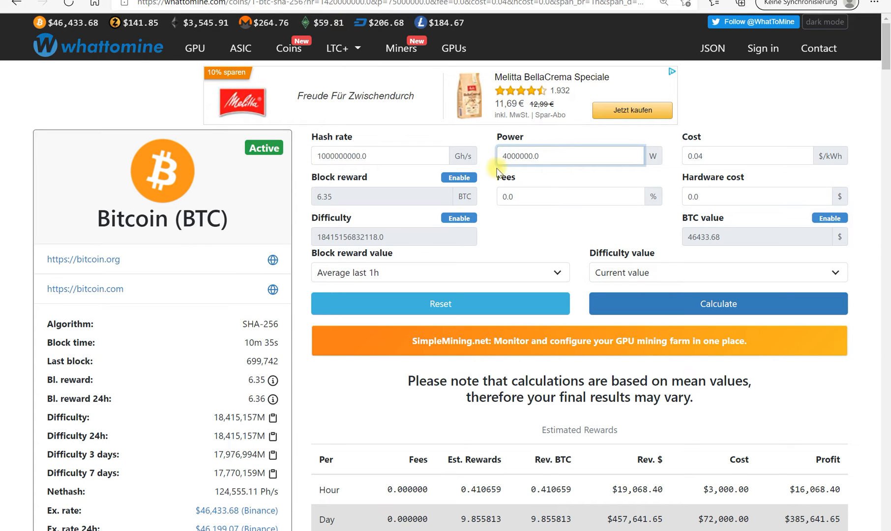
click(717, 304)
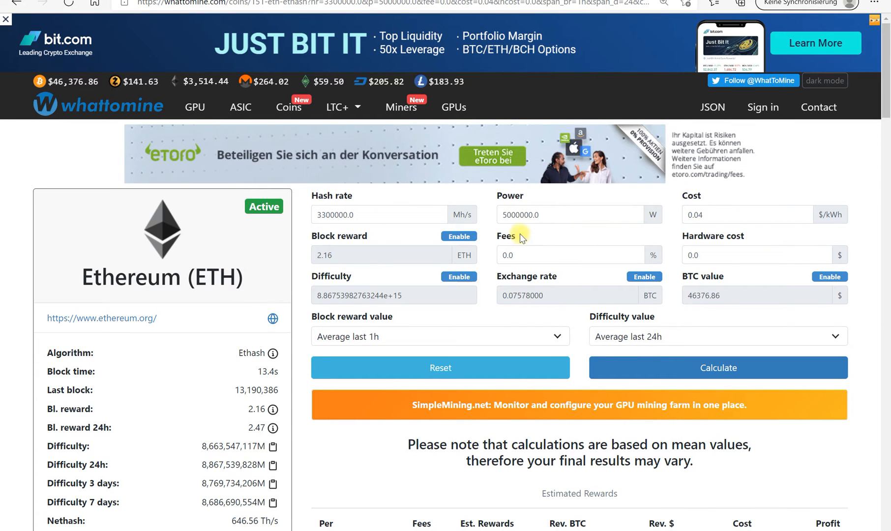
Calculate Ethereum at 3,300,000 Mh/s and select its roughly $245,412 daily revenue.
click(568, 214)
text(20000000)
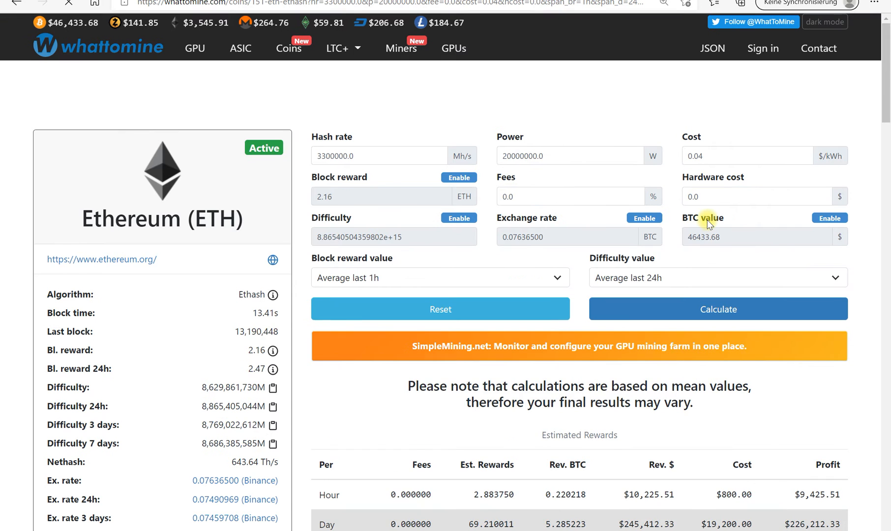
scroll(down, 3)
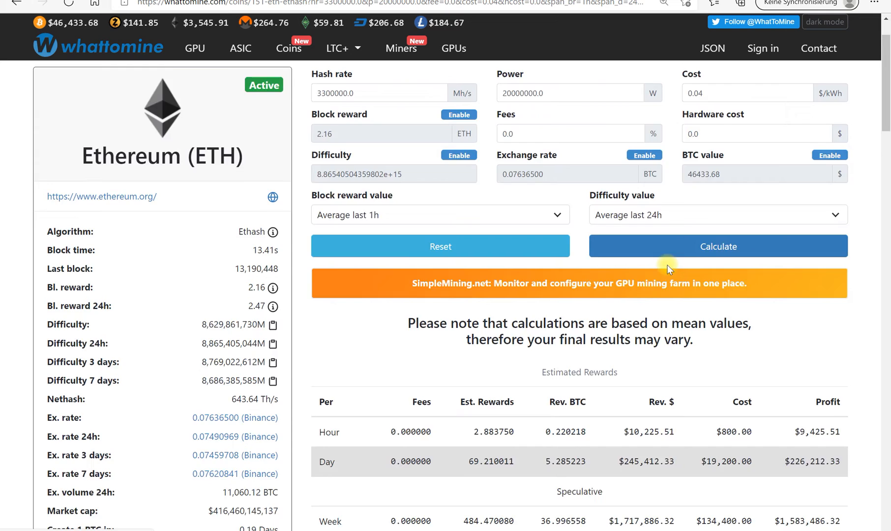
scroll(down, 3)
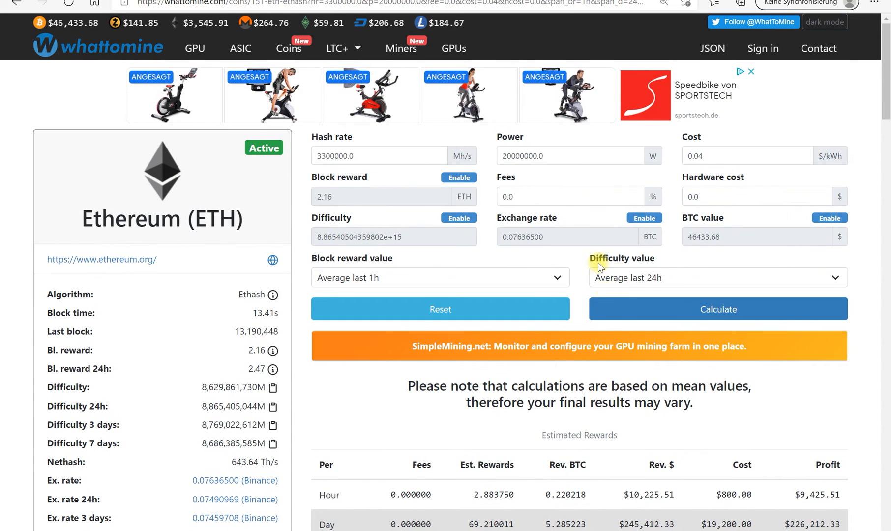
scroll(down, 3)
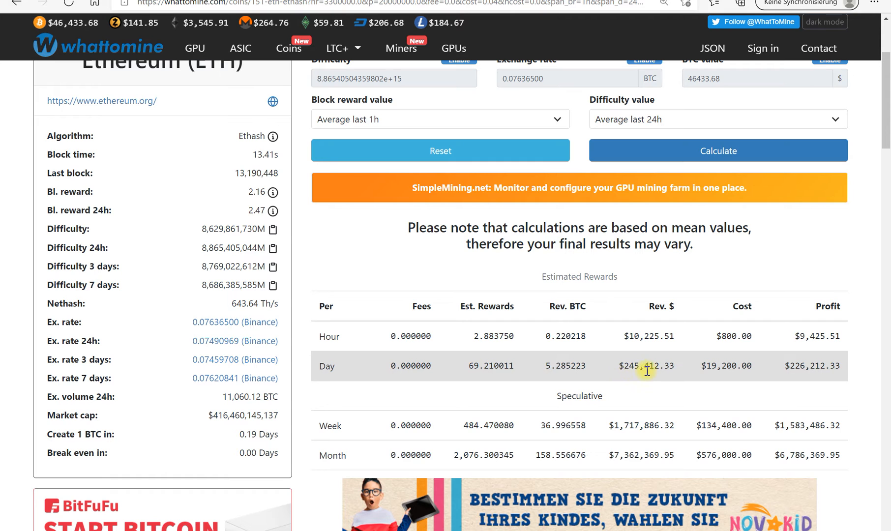
double_click(628, 366)
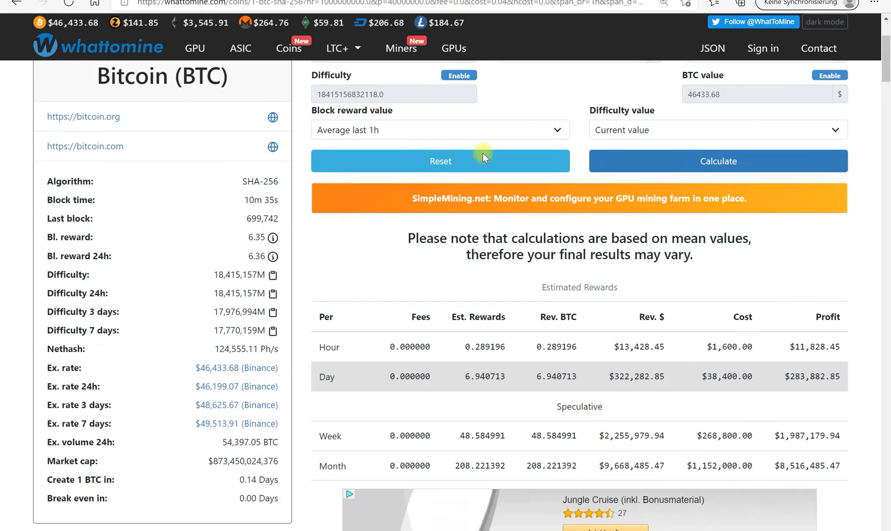
Read the $322,282.85 daily Bitcoin revenue for 1,000,000,000 Gh/s at 40,000,000 W.
scroll(down, 3)
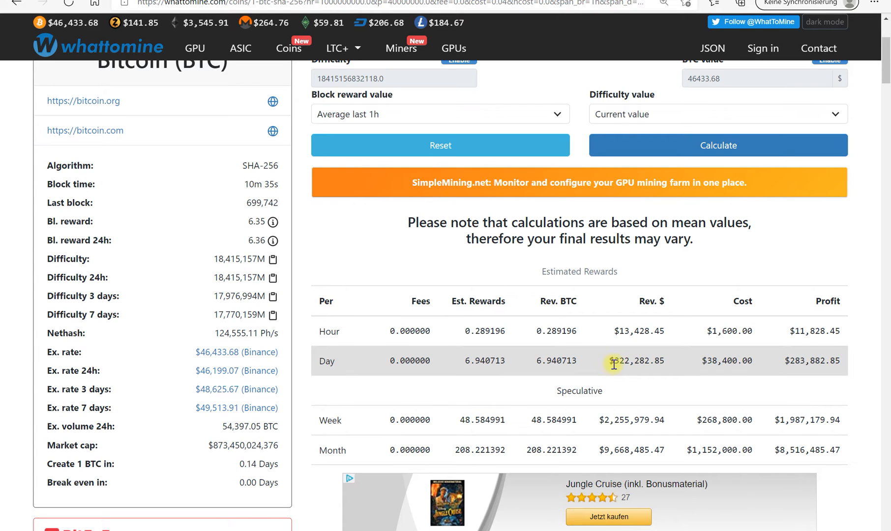
mouse_move(627, 376)
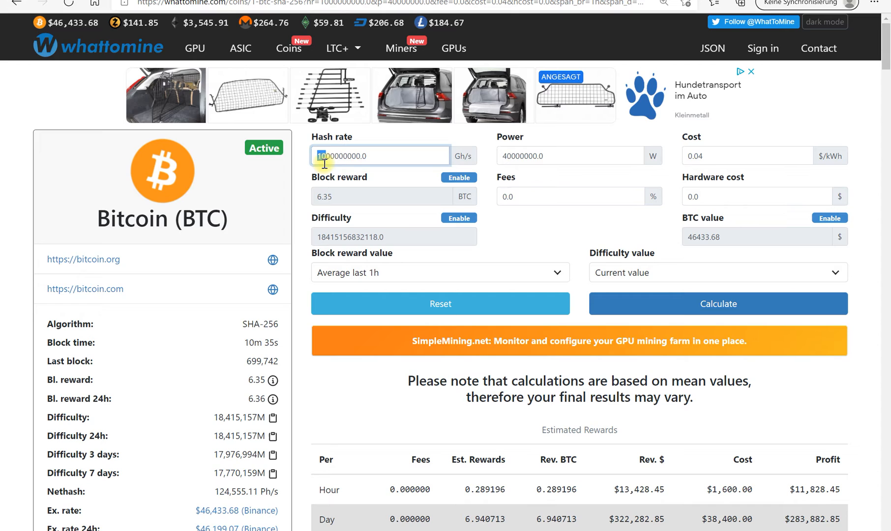
Calculate Bitcoin at 2200000000.0 Gh/s and 75000000.0 W, about $709,924 daily revenue.
text(2200000000.0)
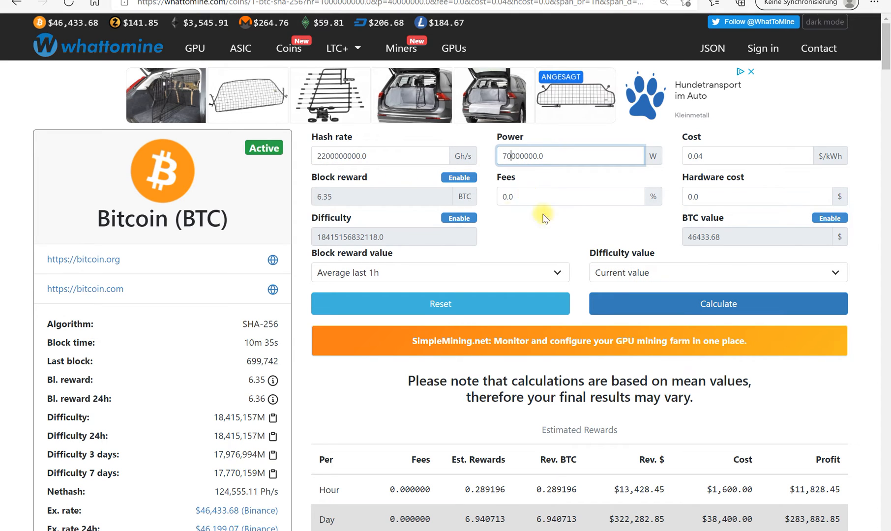
mouse_move(488, 215)
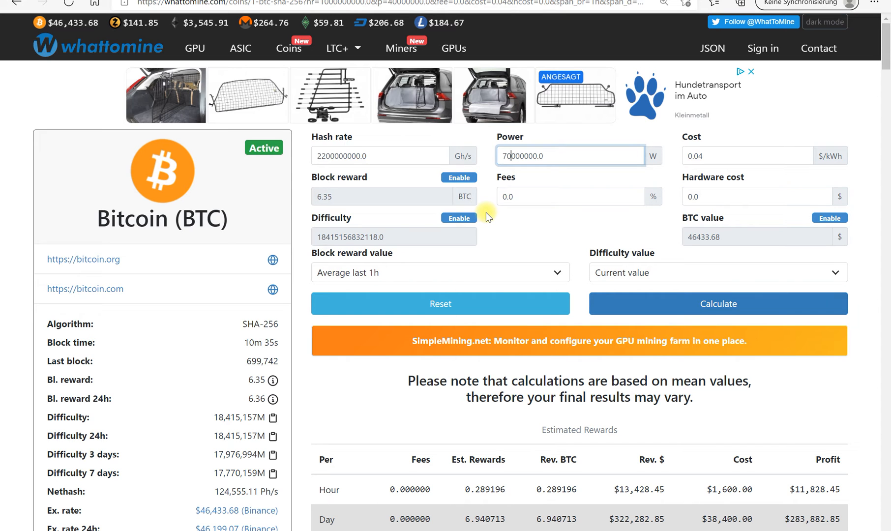
click(718, 303)
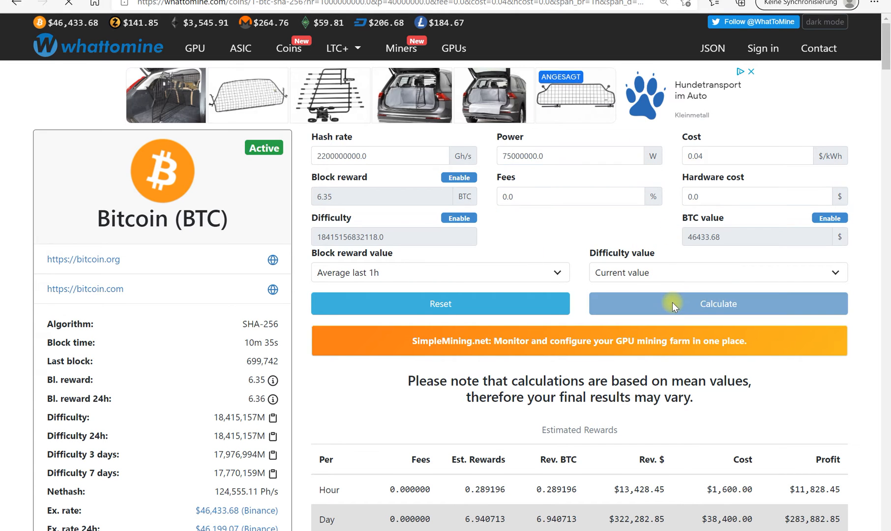
click(717, 302)
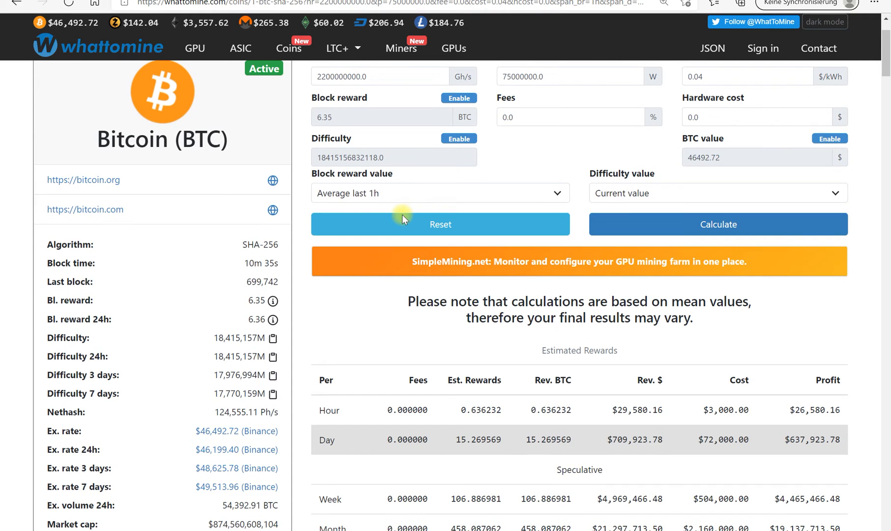
scroll(down, 3)
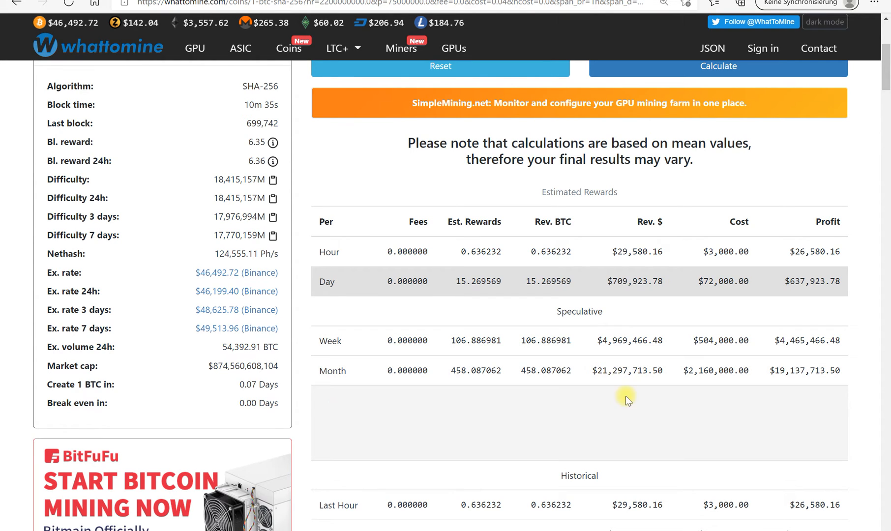
mouse_move(635, 407)
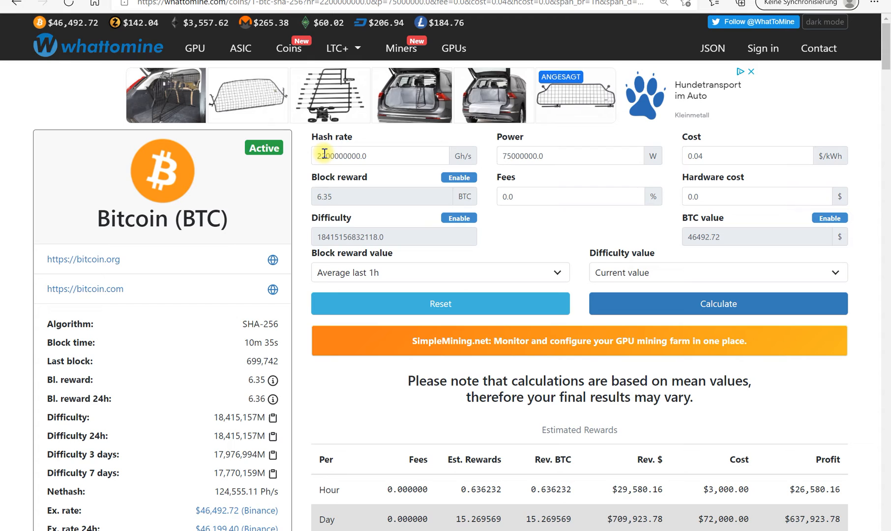
Change hash rate to 2300000000.0 Gh/s and read the $742,193.05 daily revenue.
text(3)
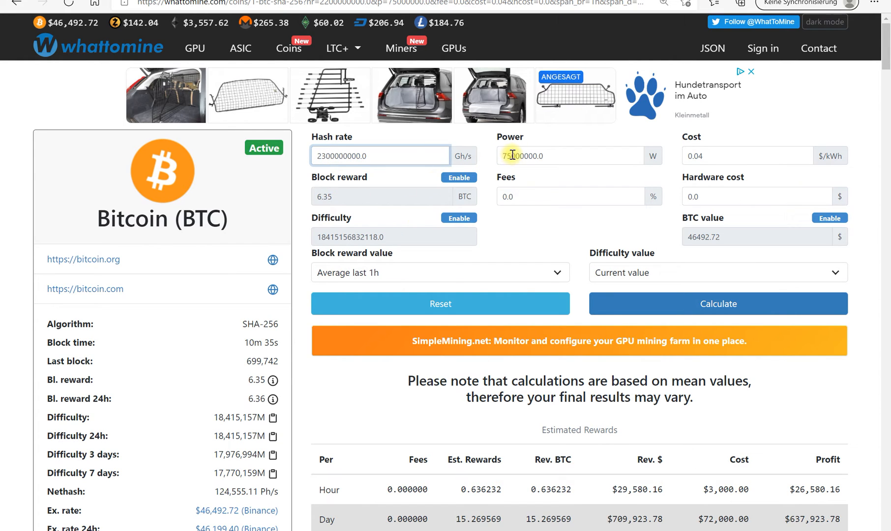
click(569, 156)
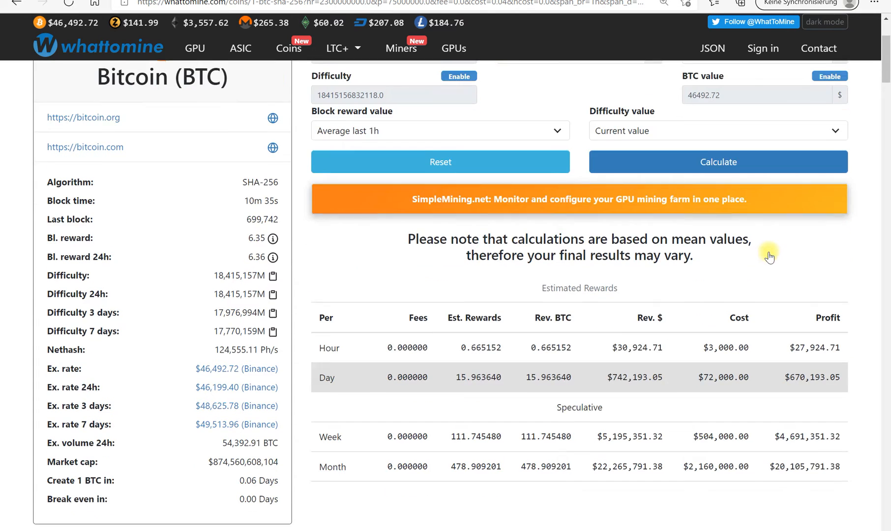
scroll(down, 3)
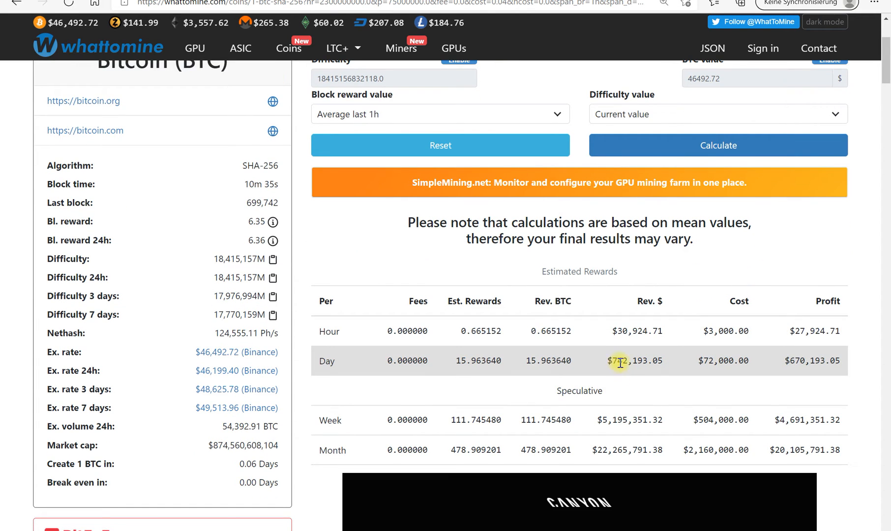
scroll(down, 3)
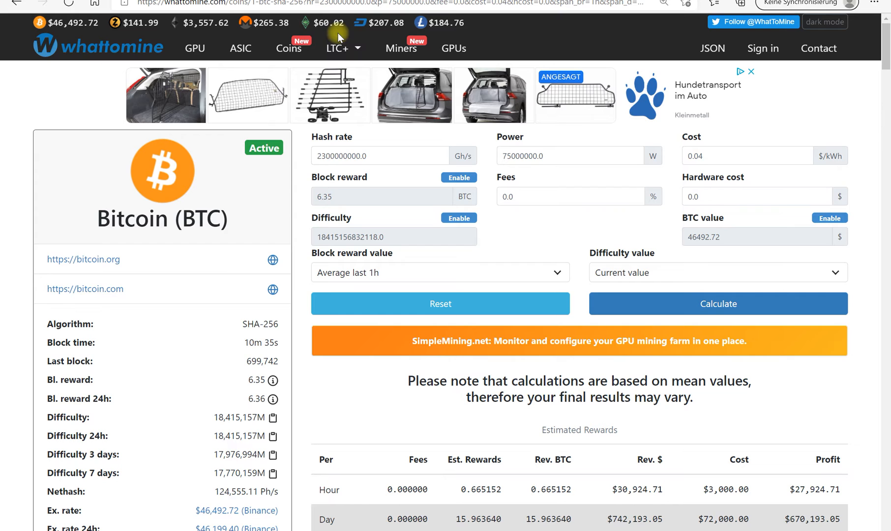
mouse_move(459, 490)
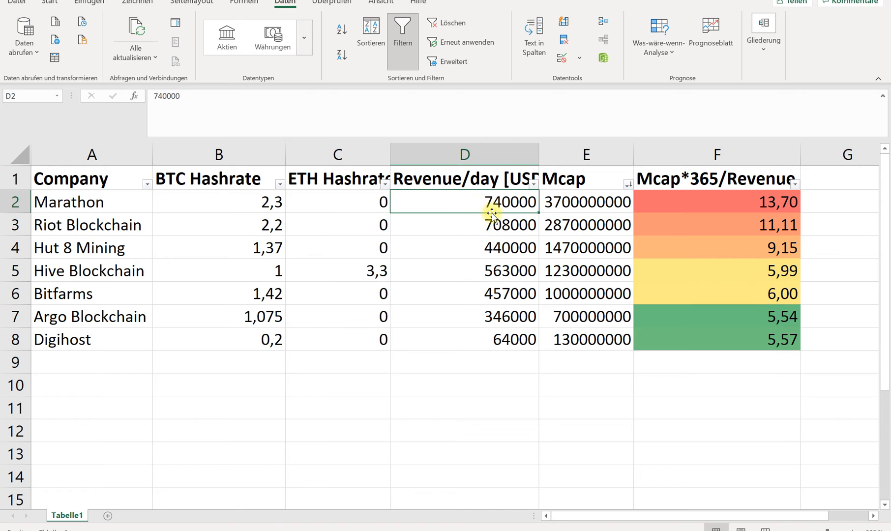
Check Marathon's 740,000 daily revenue entry in column D of the Excel table.
click(464, 270)
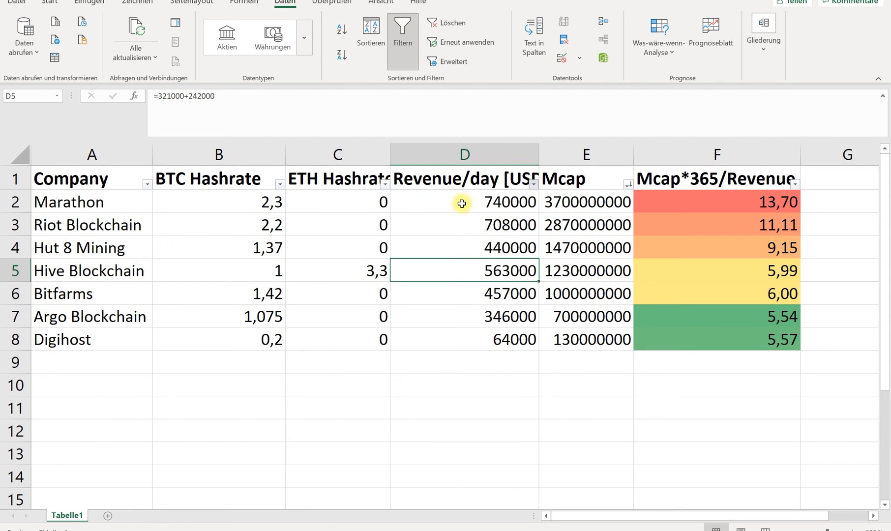
click(531, 183)
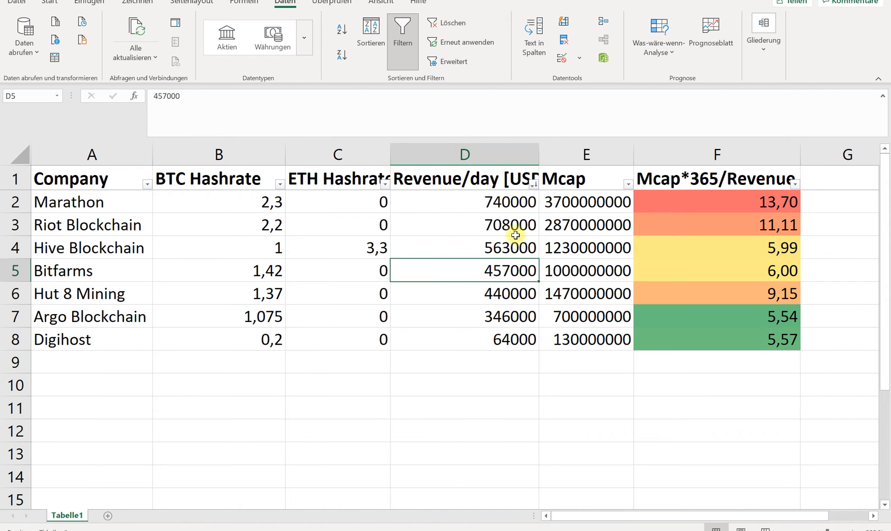
click(464, 248)
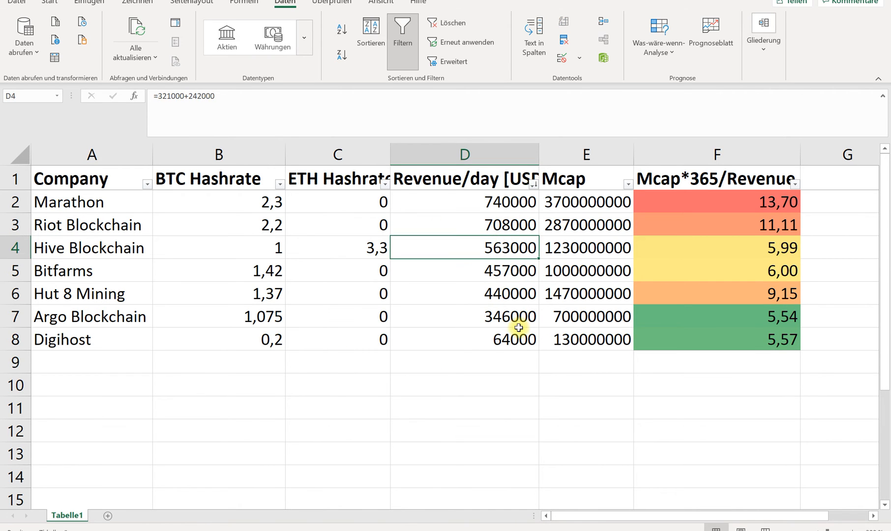
mouse_move(487, 270)
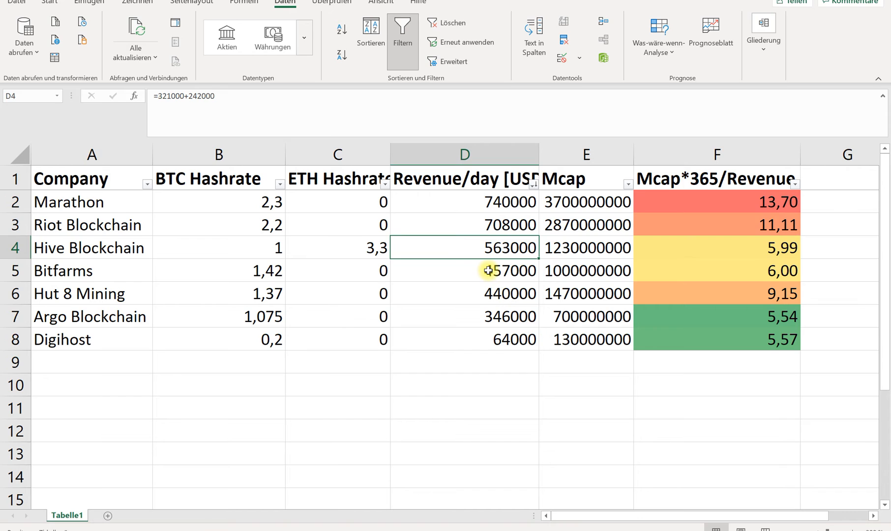
click(488, 270)
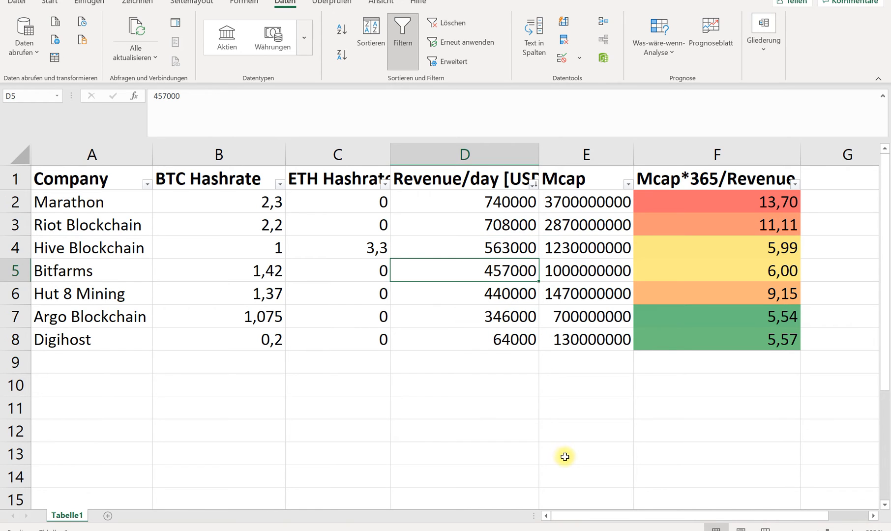
click(464, 294)
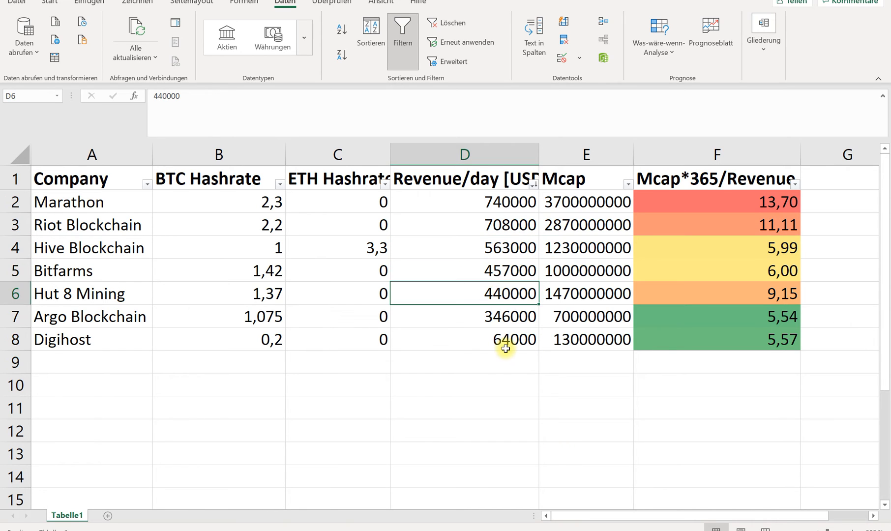
mouse_move(475, 338)
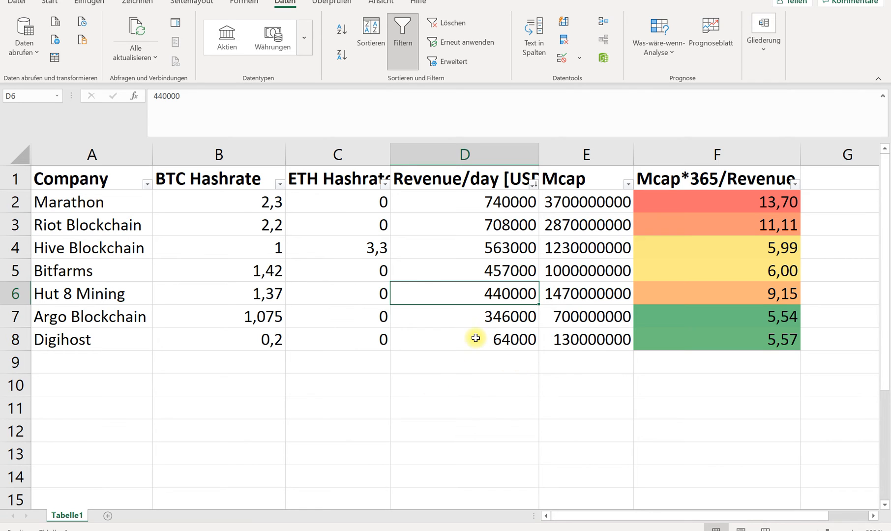
click(464, 317)
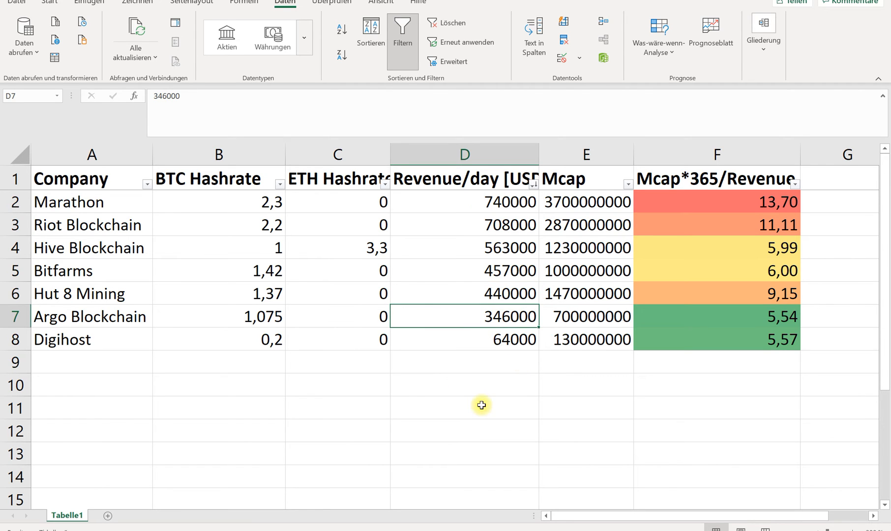
mouse_move(262, 339)
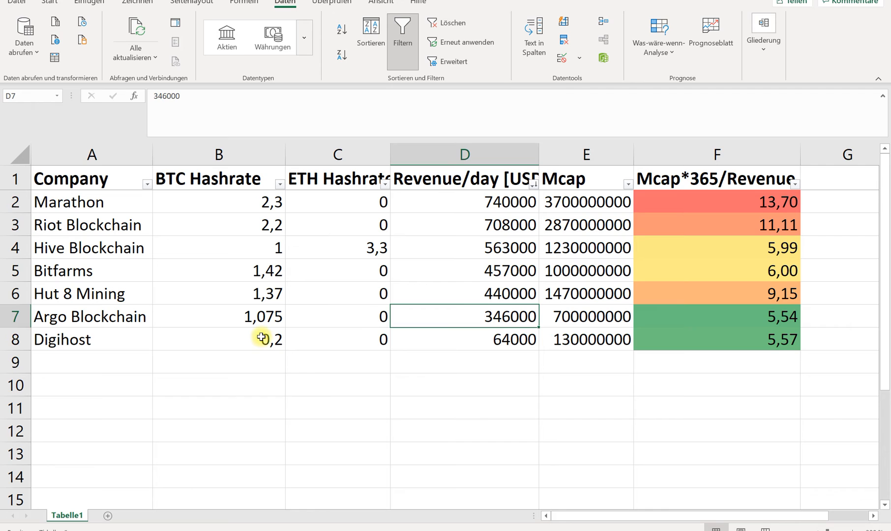
click(217, 317)
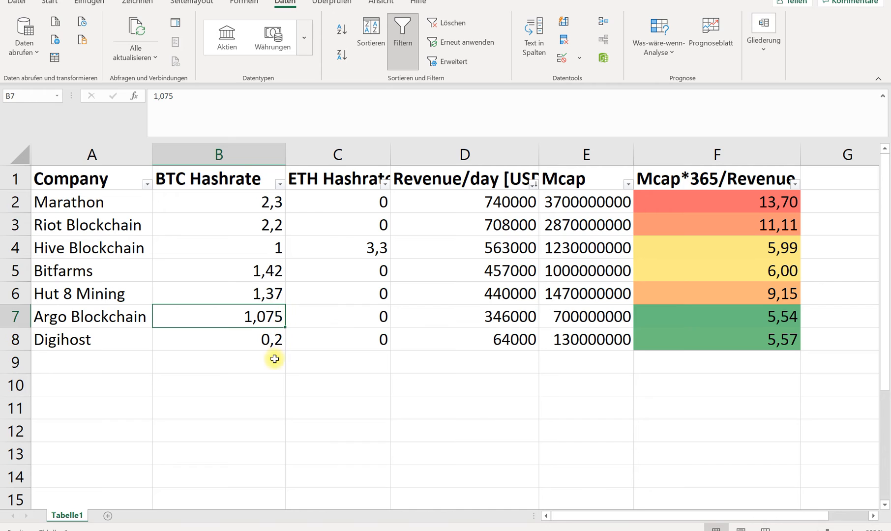
mouse_move(247, 335)
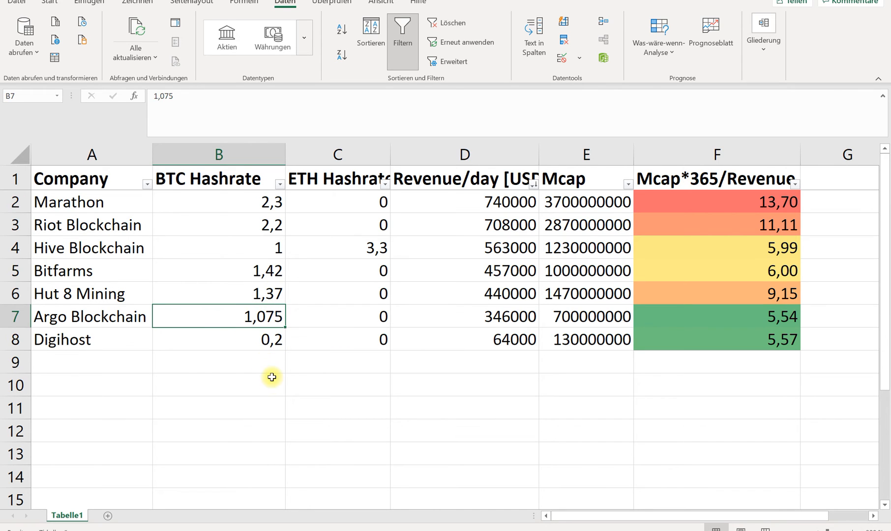
mouse_move(275, 321)
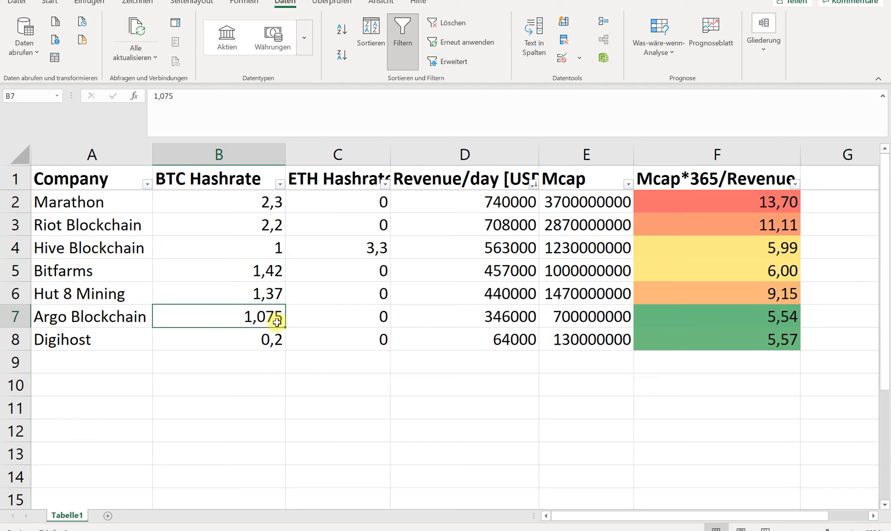
mouse_move(315, 357)
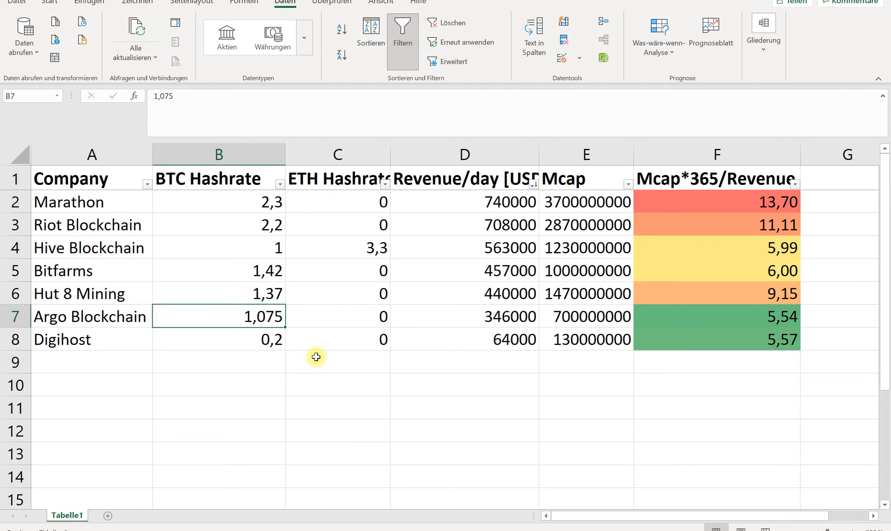
mouse_move(333, 393)
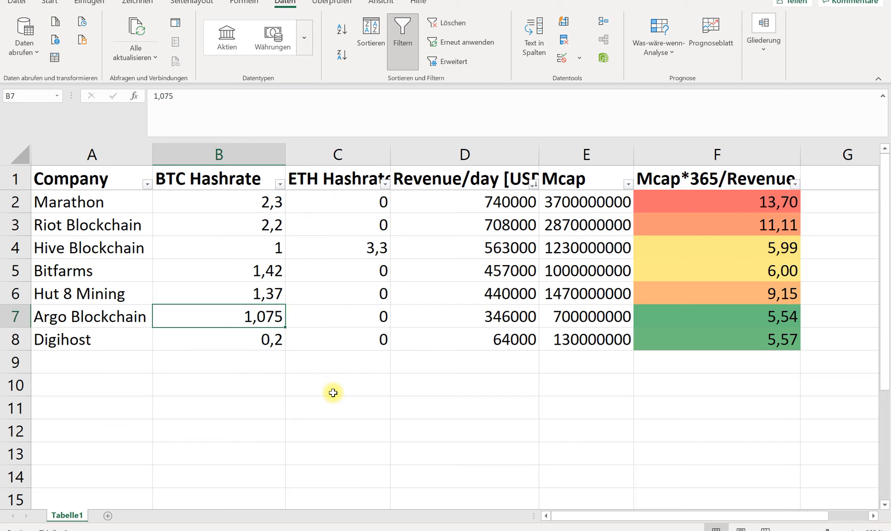
mouse_move(364, 329)
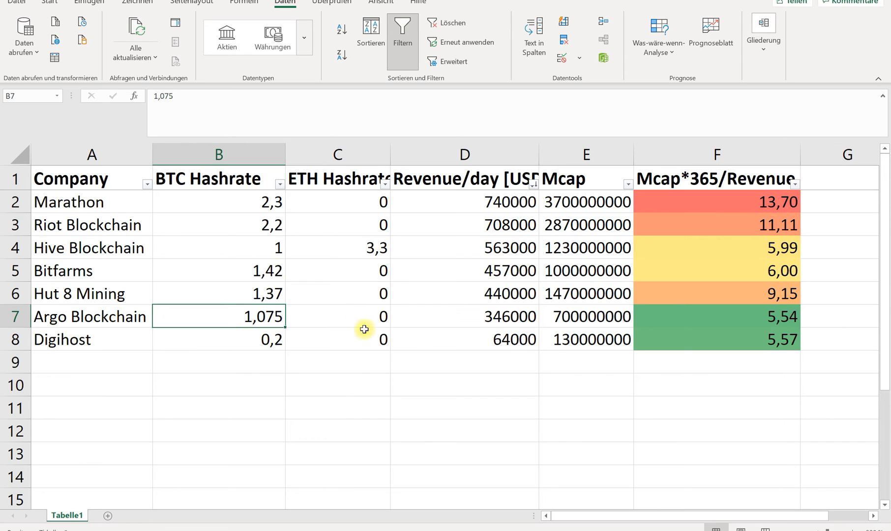
mouse_move(275, 341)
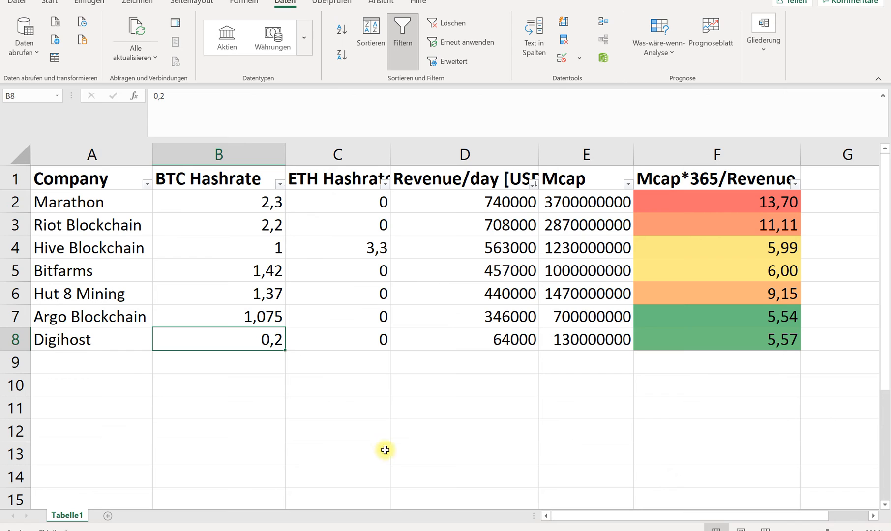
click(464, 340)
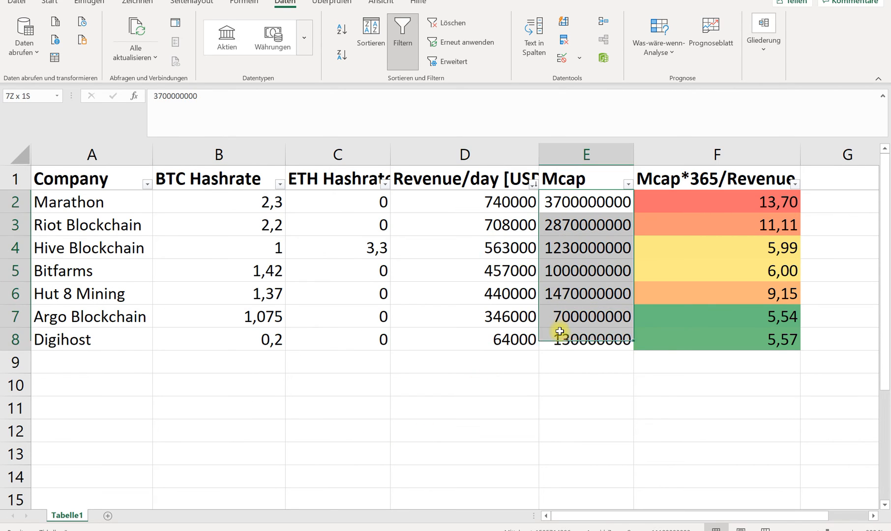
click(574, 201)
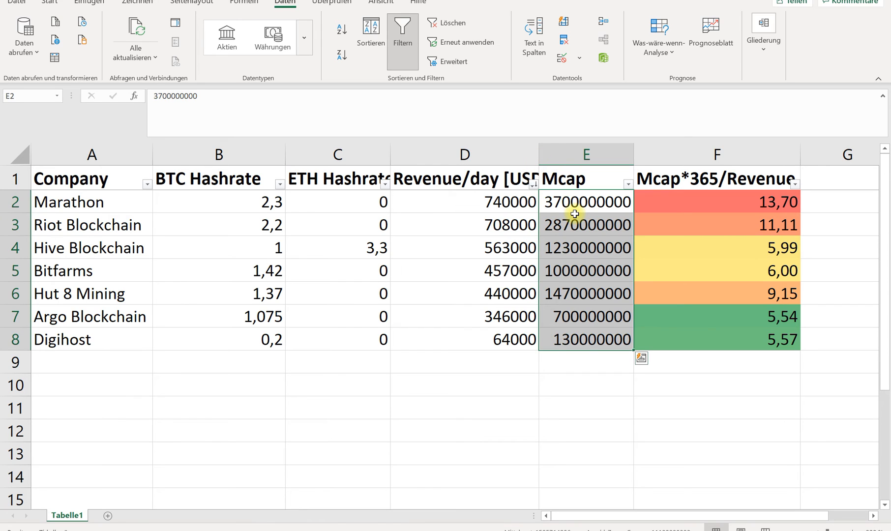
mouse_move(571, 231)
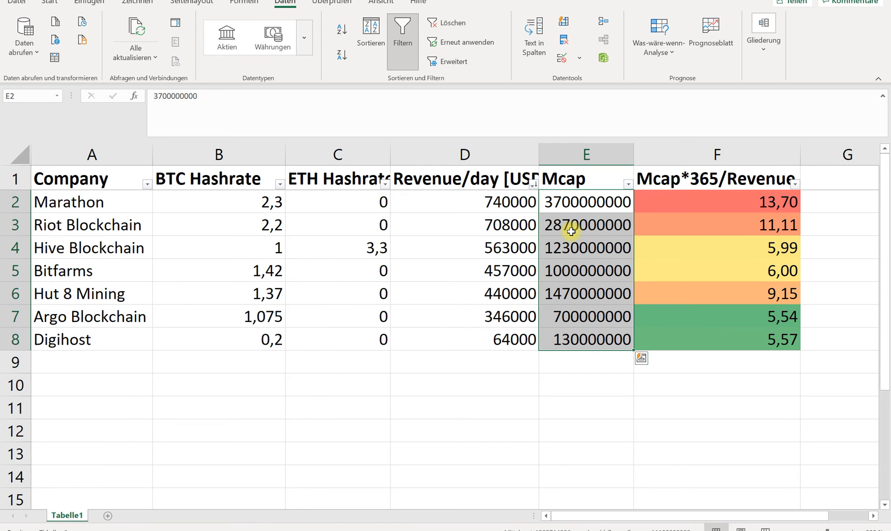
click(569, 248)
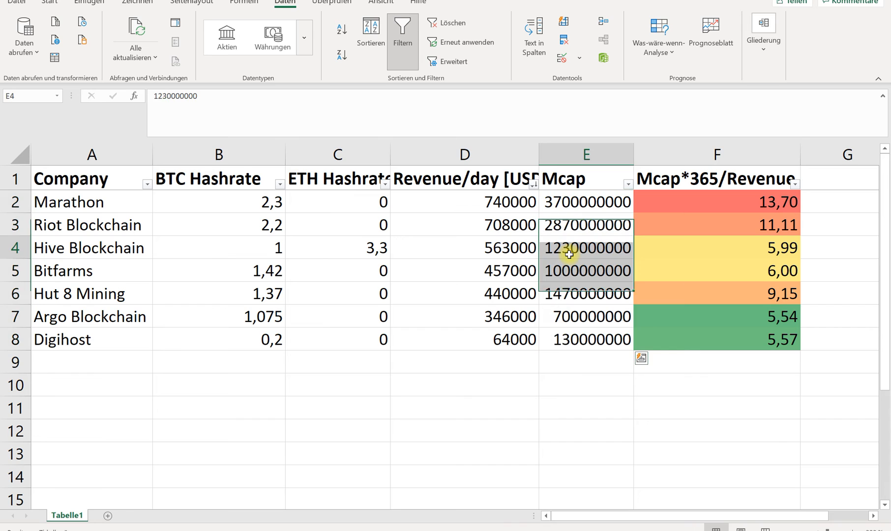
click(585, 270)
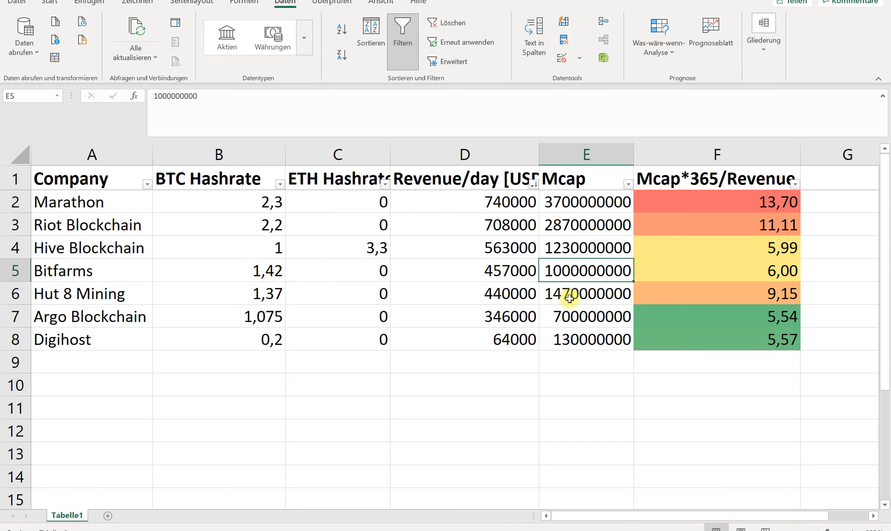
click(585, 294)
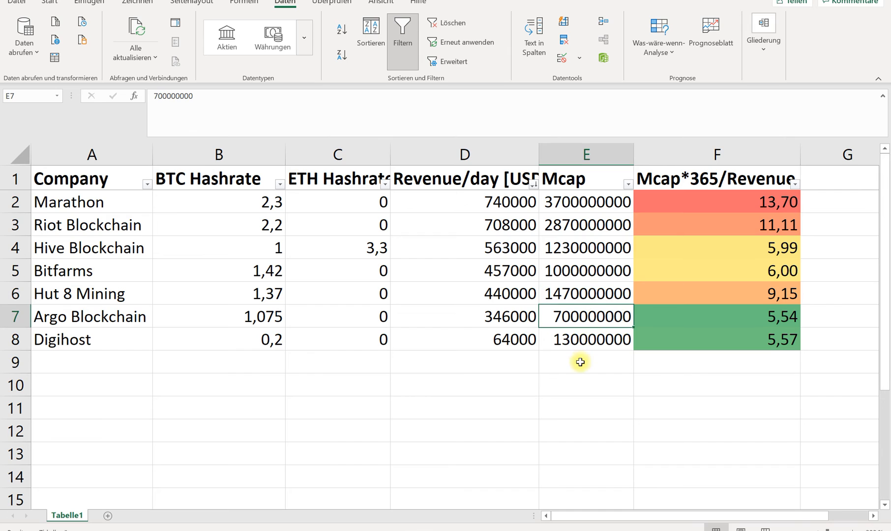
click(585, 339)
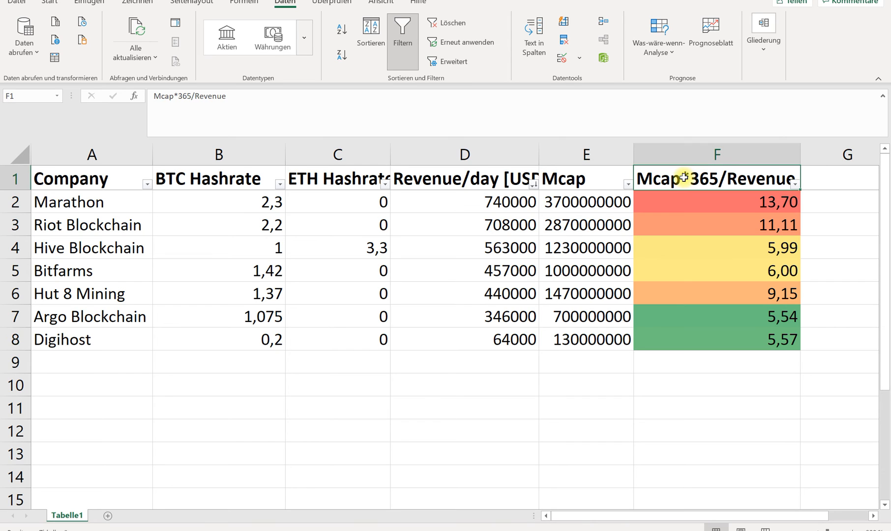
Edit the F1 header to read Mcap/(Revenue*365), matching the =E2/(D2*365) formula.
click(698, 202)
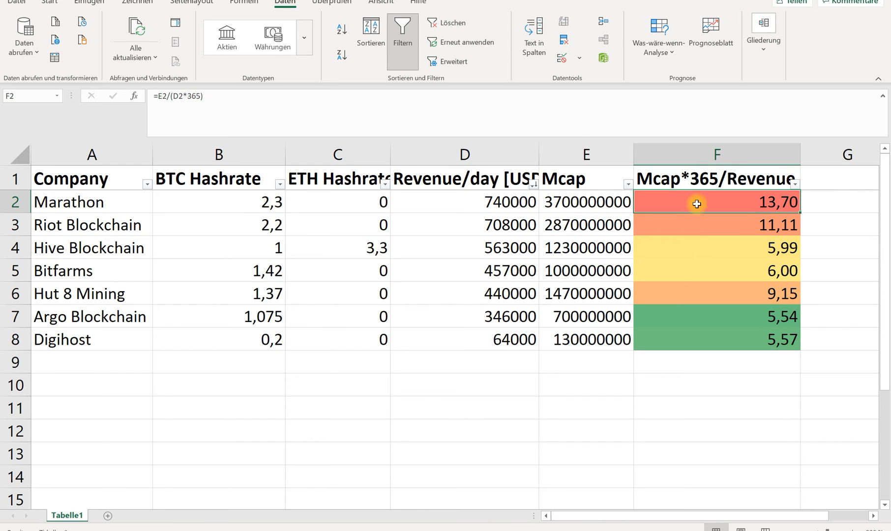
click(716, 178)
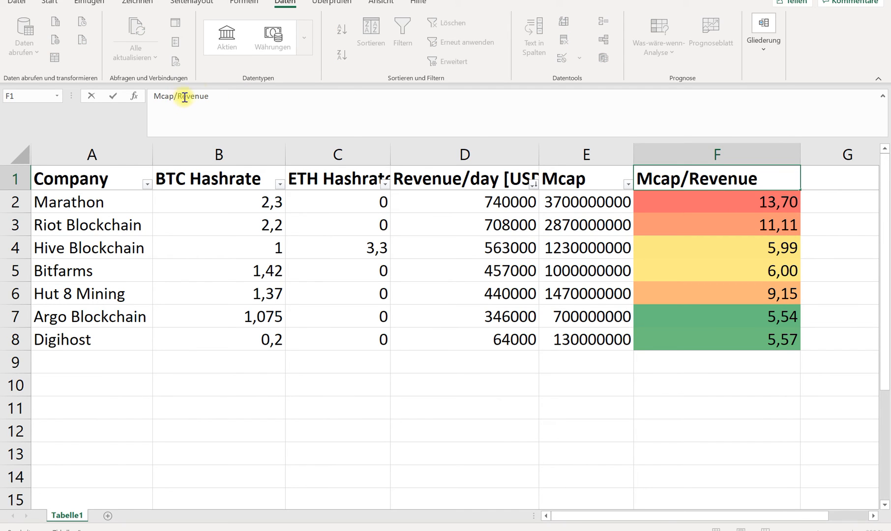
text(8)
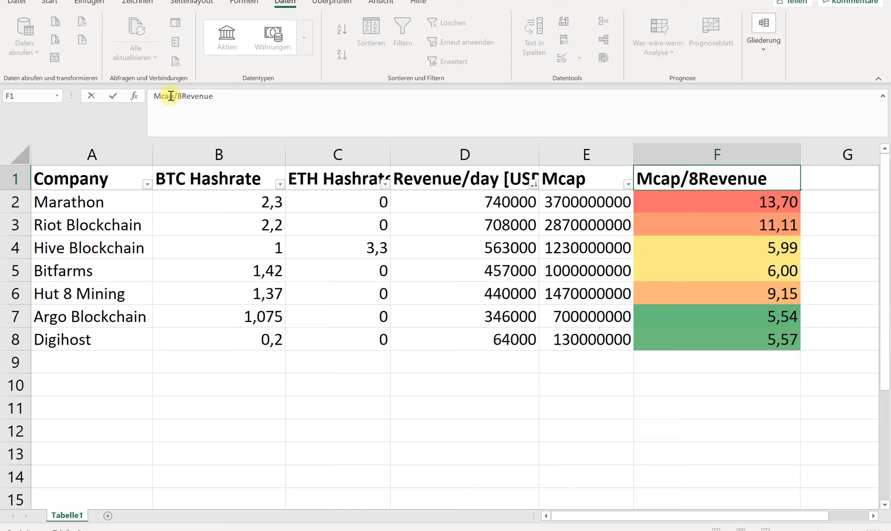
key(Backspace)
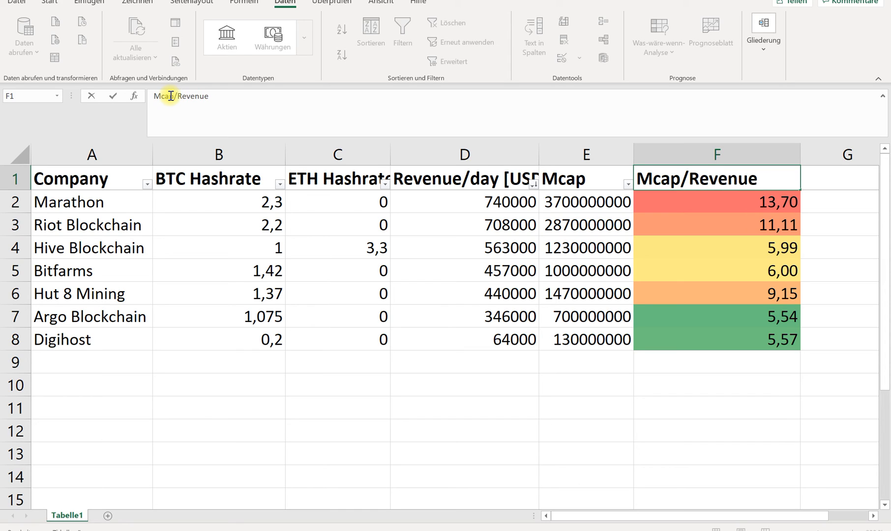
text(()
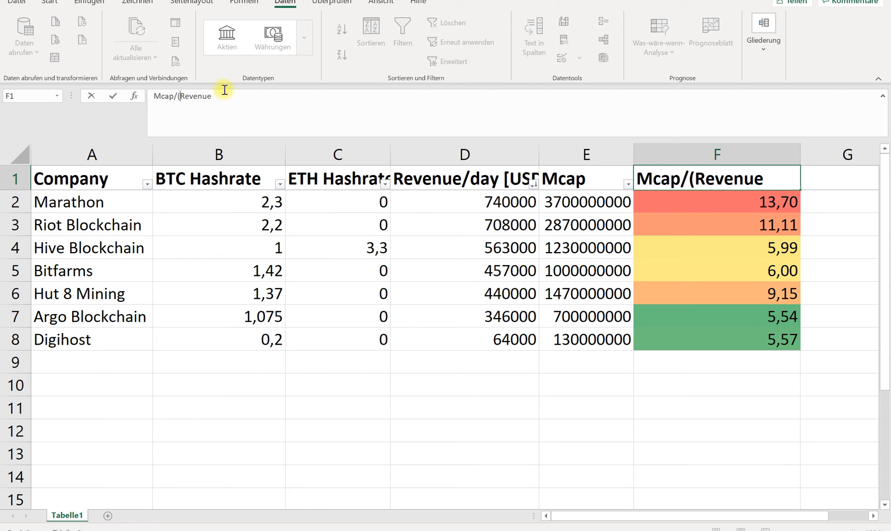
text(*)
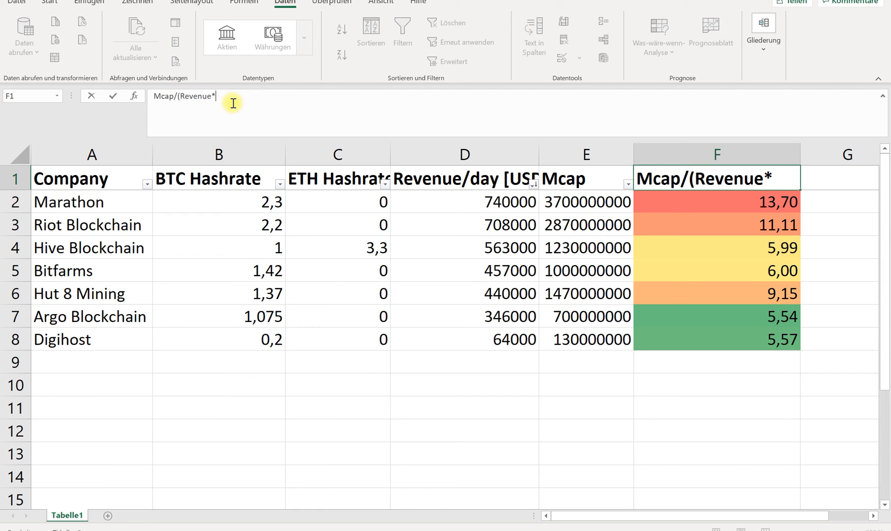
text(365))
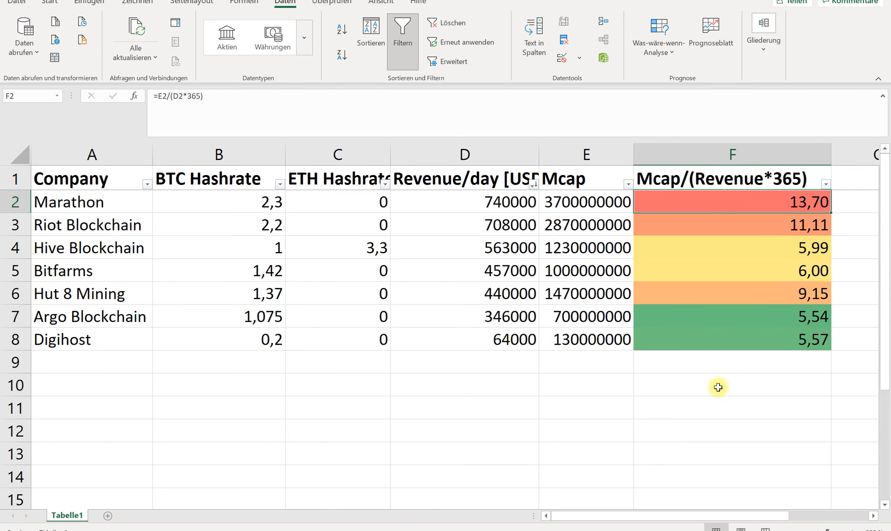
mouse_move(740, 217)
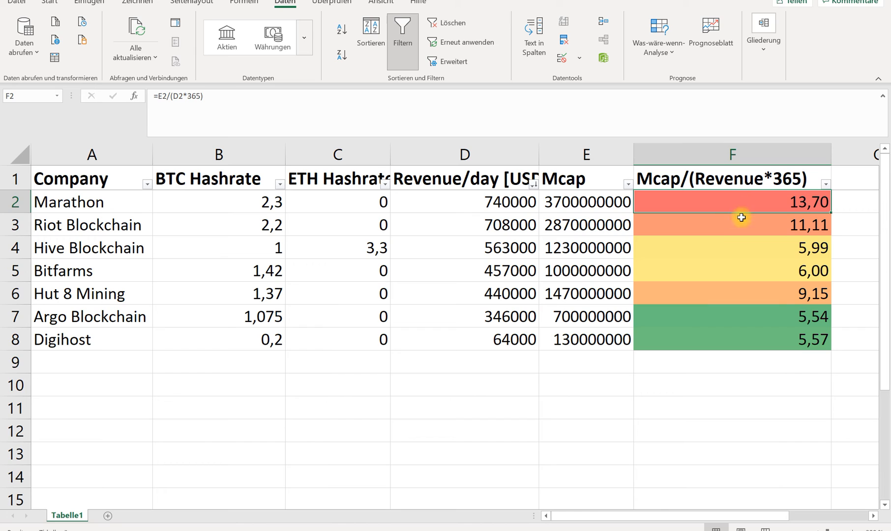
mouse_move(753, 196)
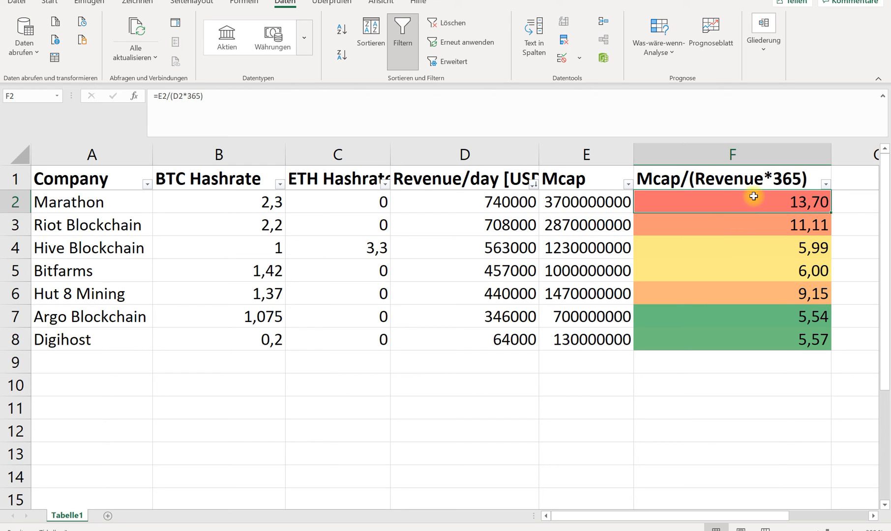
mouse_move(743, 225)
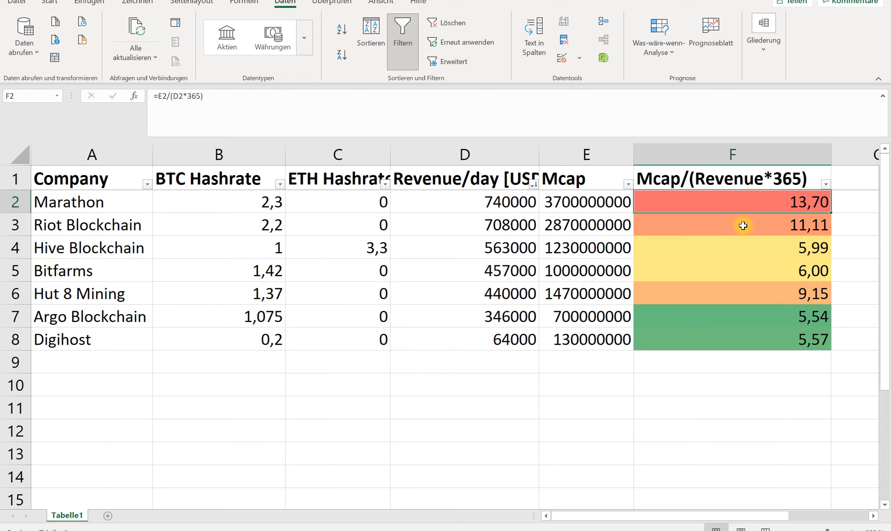
mouse_move(743, 237)
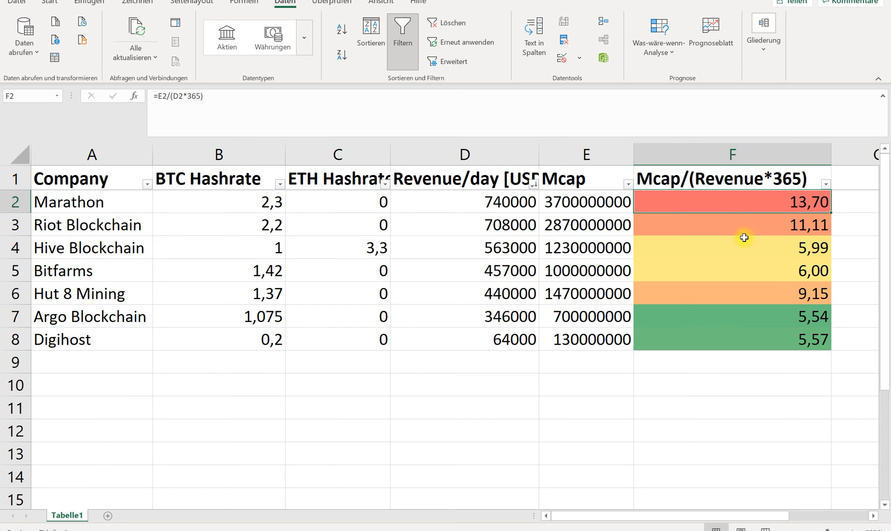
mouse_move(600, 233)
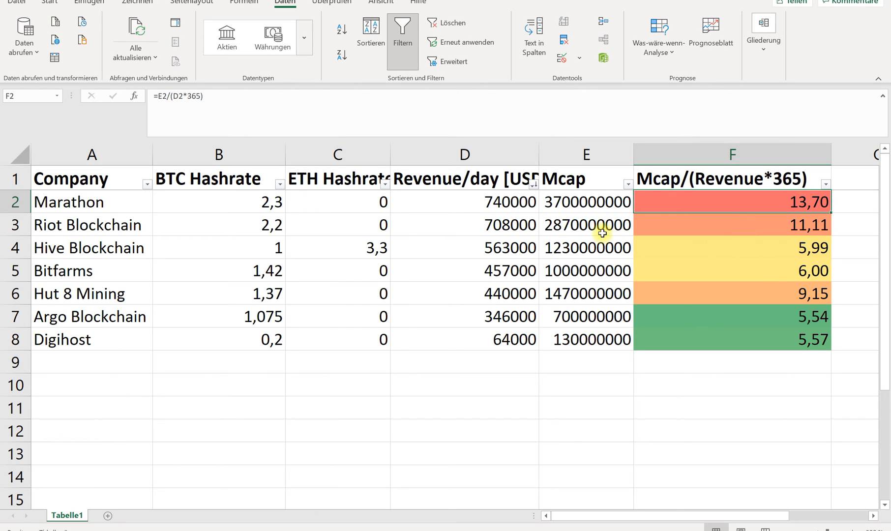
mouse_move(694, 219)
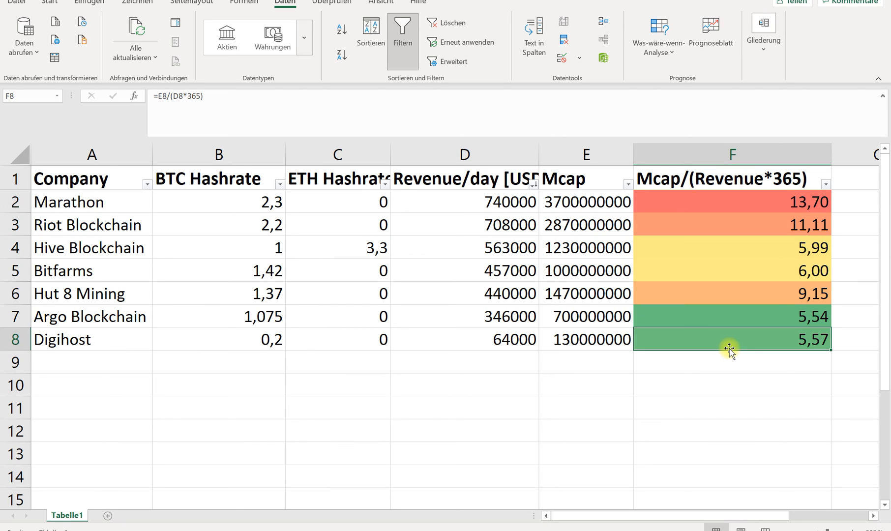
mouse_move(721, 402)
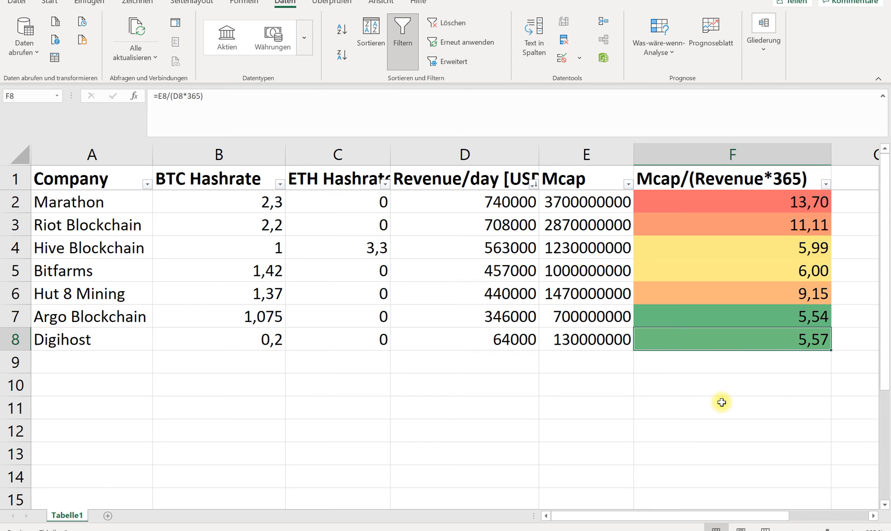
mouse_move(771, 296)
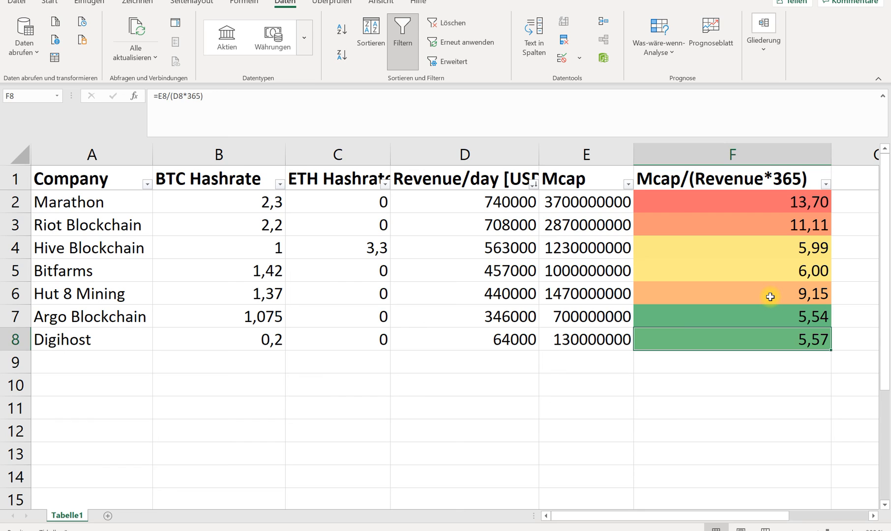
click(218, 339)
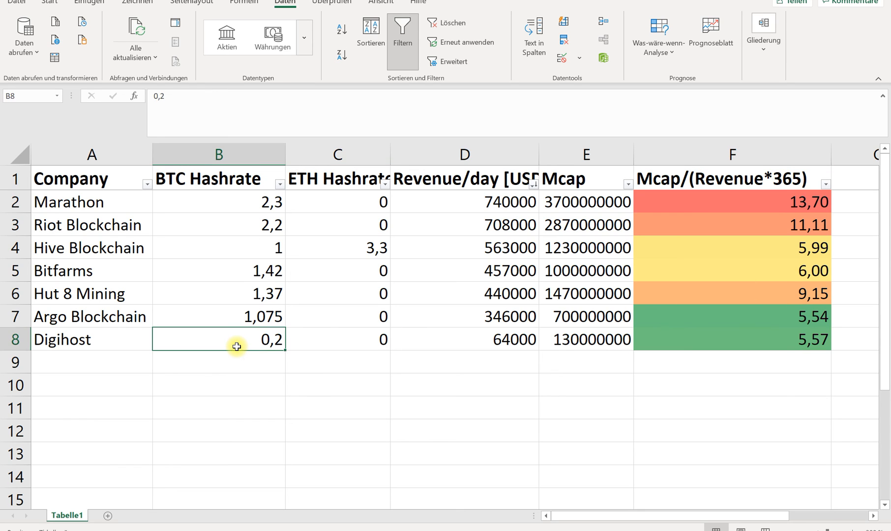
mouse_move(248, 377)
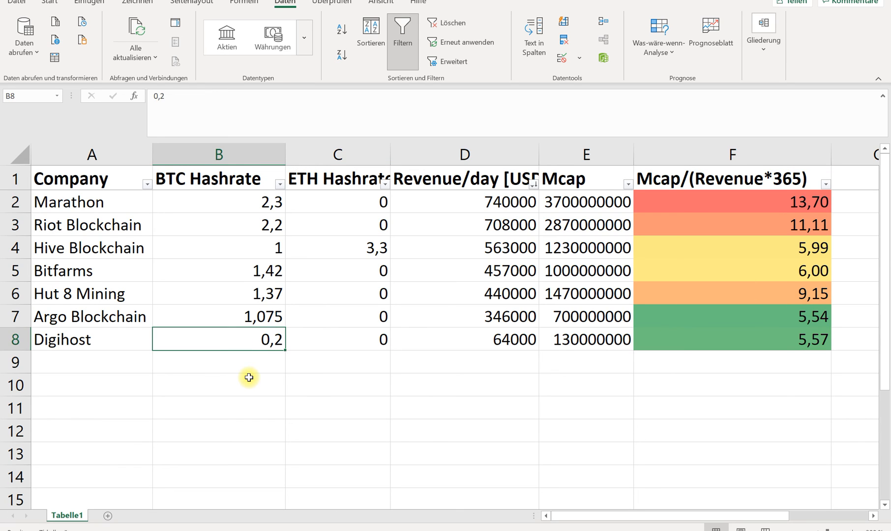
mouse_move(738, 266)
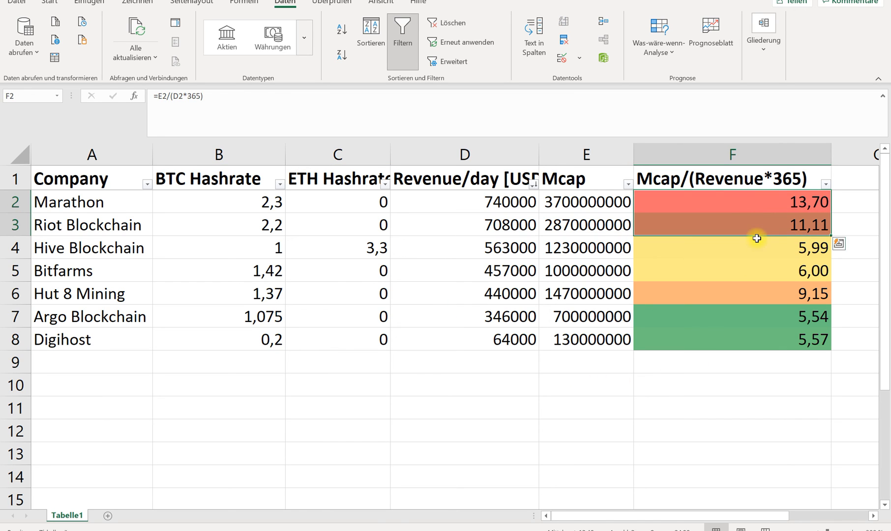
mouse_move(705, 222)
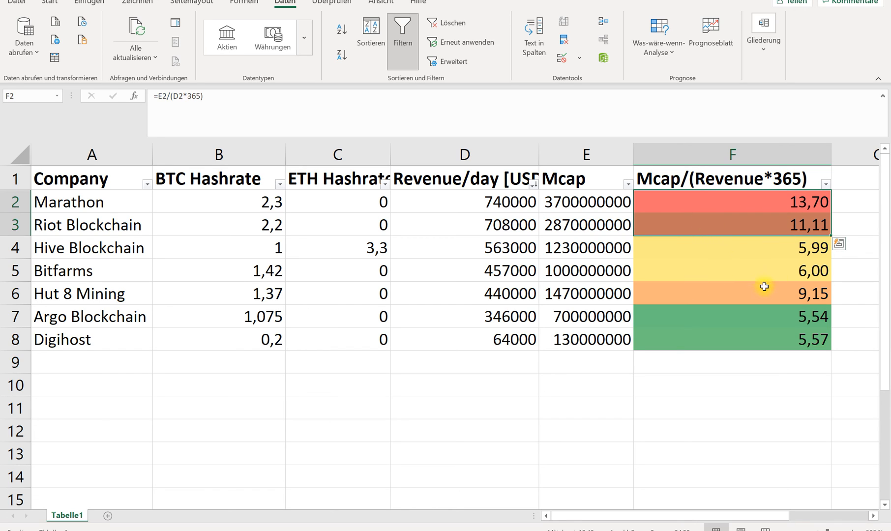
click(732, 246)
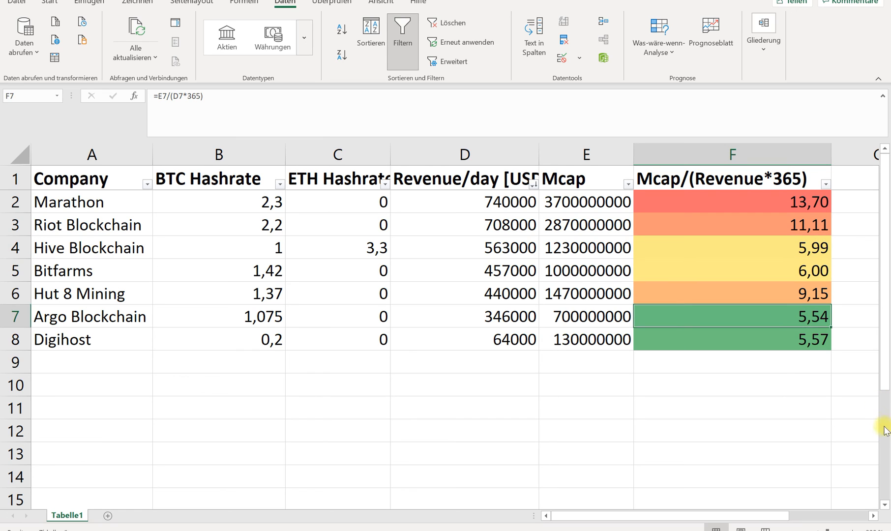
mouse_move(775, 324)
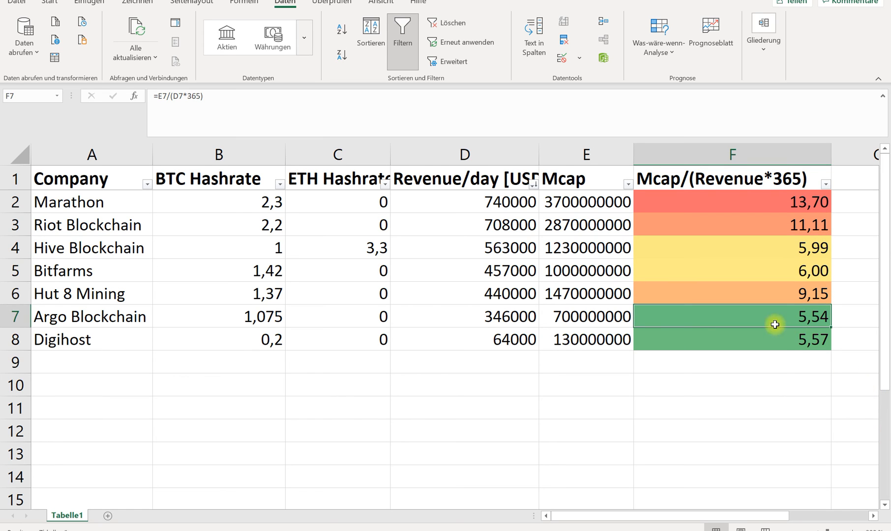
mouse_move(802, 353)
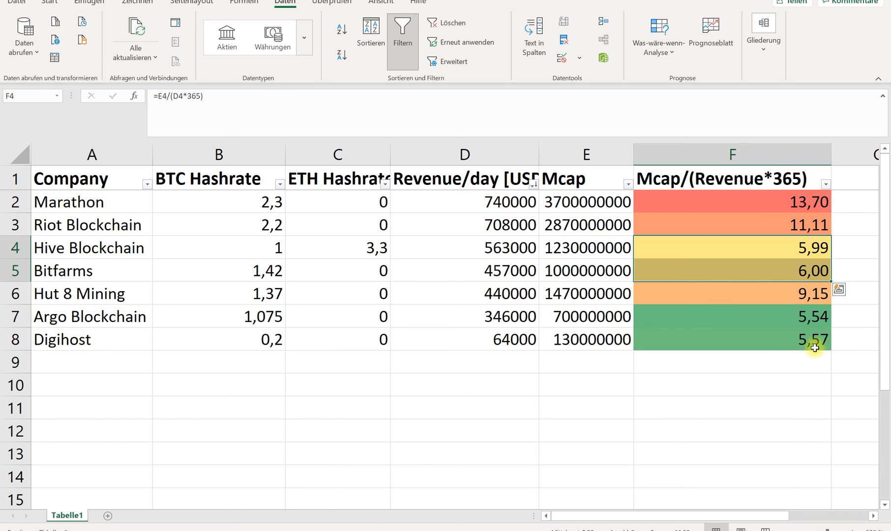
mouse_move(829, 323)
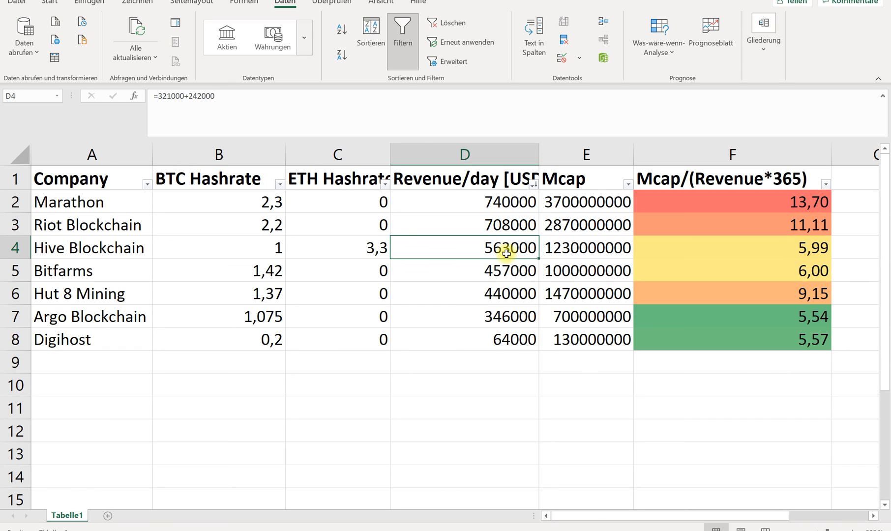
click(731, 271)
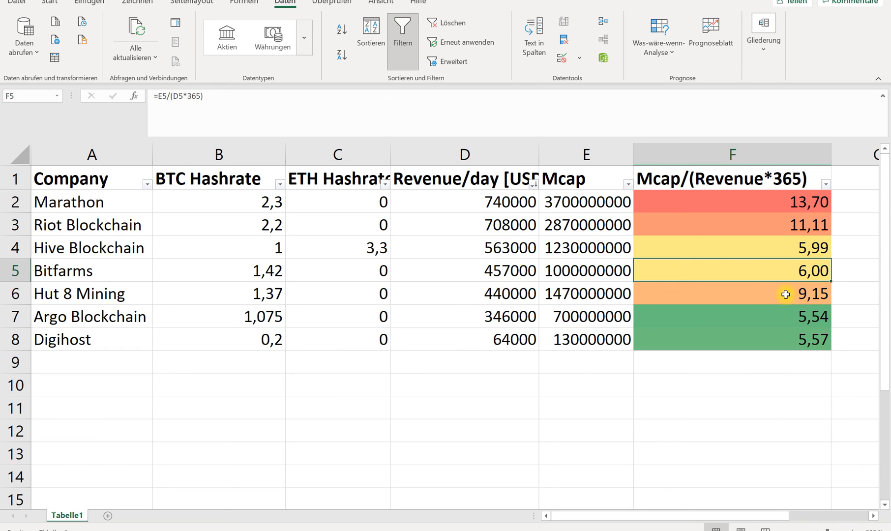
click(731, 294)
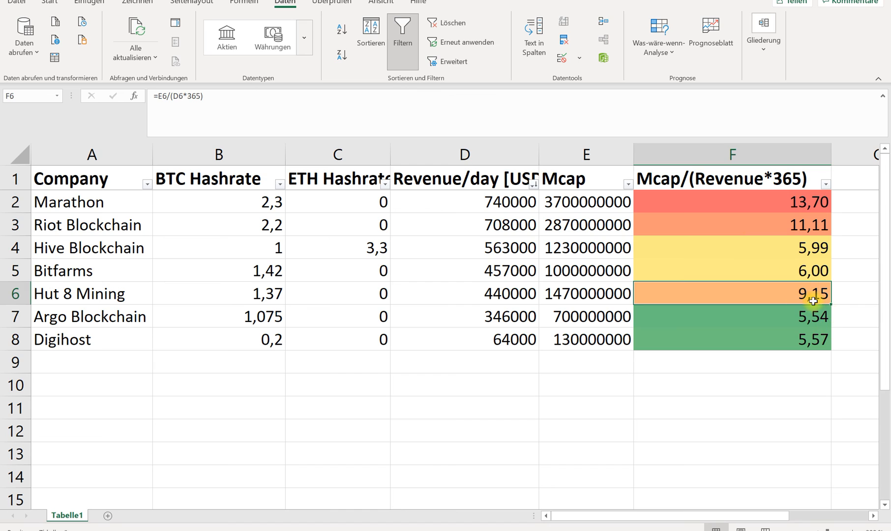
mouse_move(813, 201)
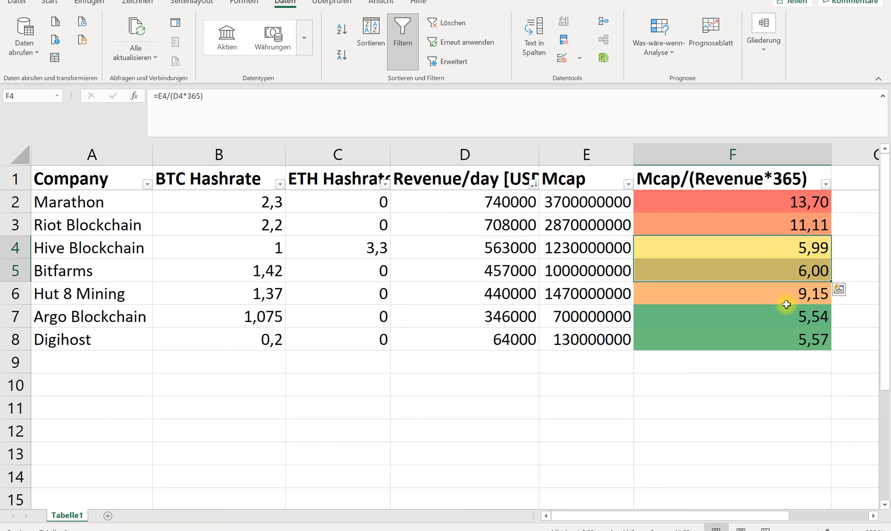
mouse_move(800, 326)
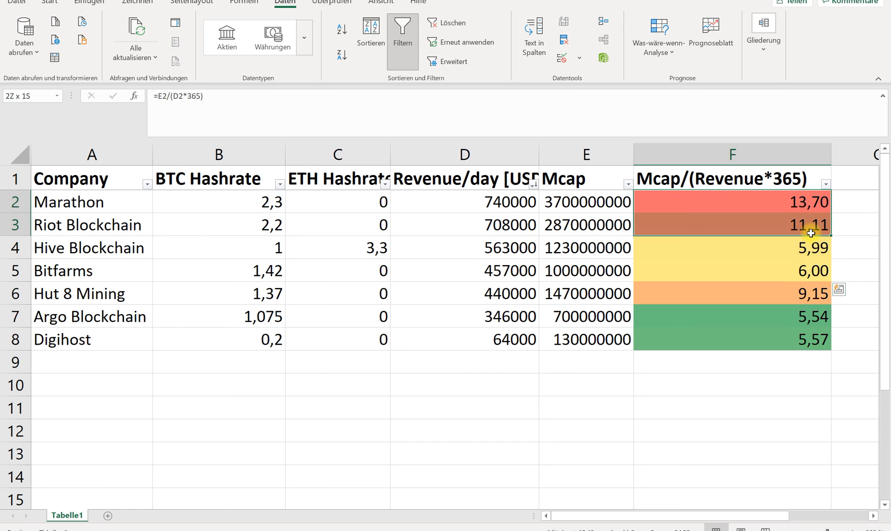
click(732, 201)
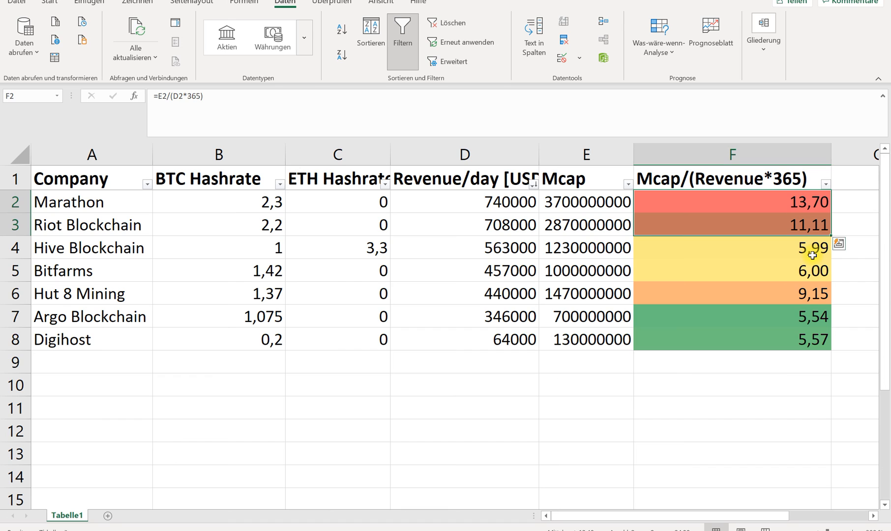
mouse_move(803, 250)
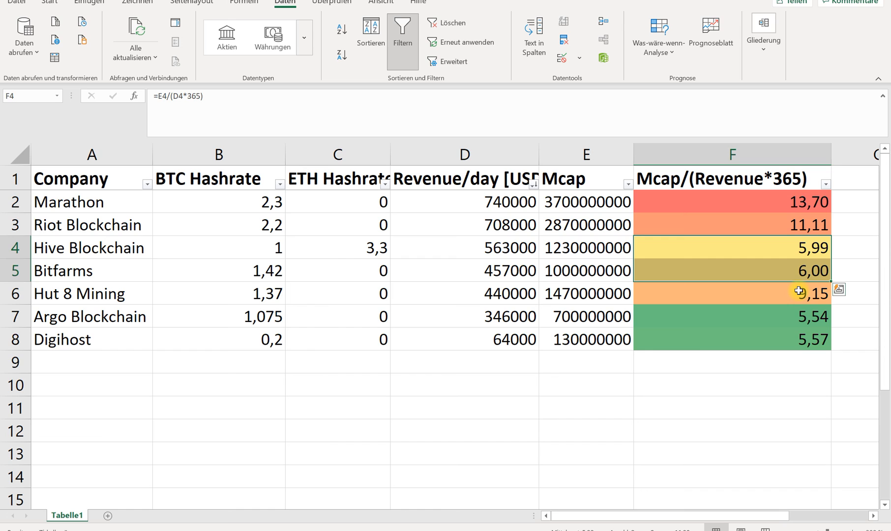
click(732, 339)
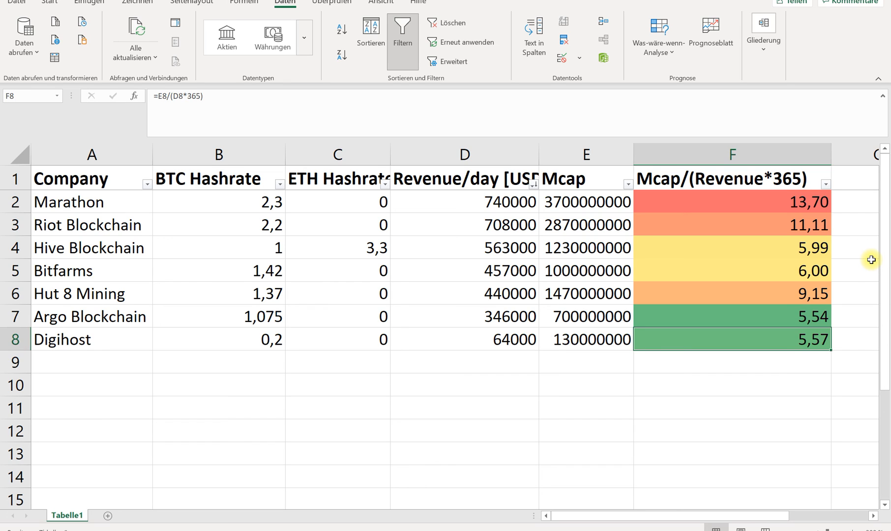
mouse_move(750, 260)
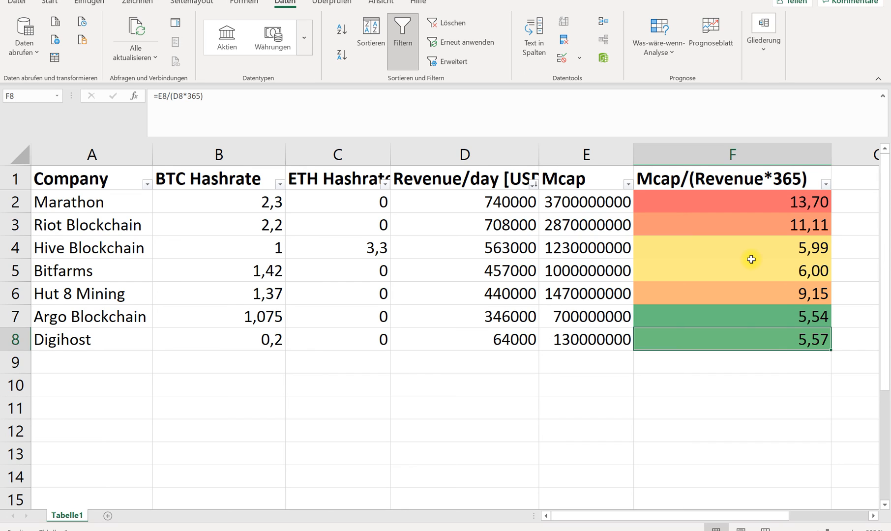
mouse_move(721, 332)
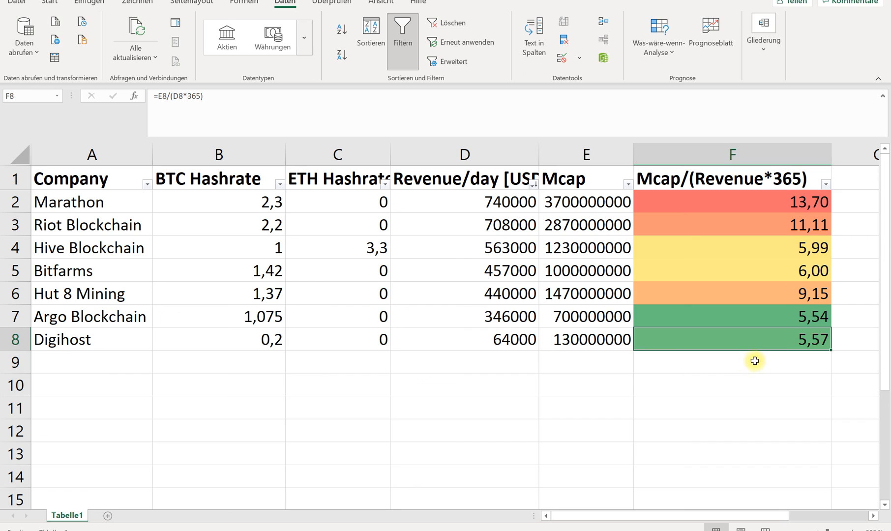
mouse_move(774, 371)
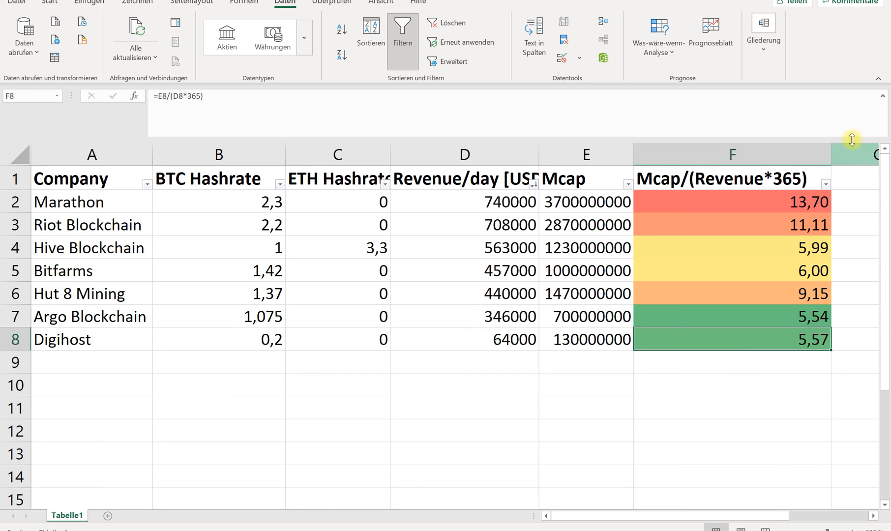
mouse_move(862, 6)
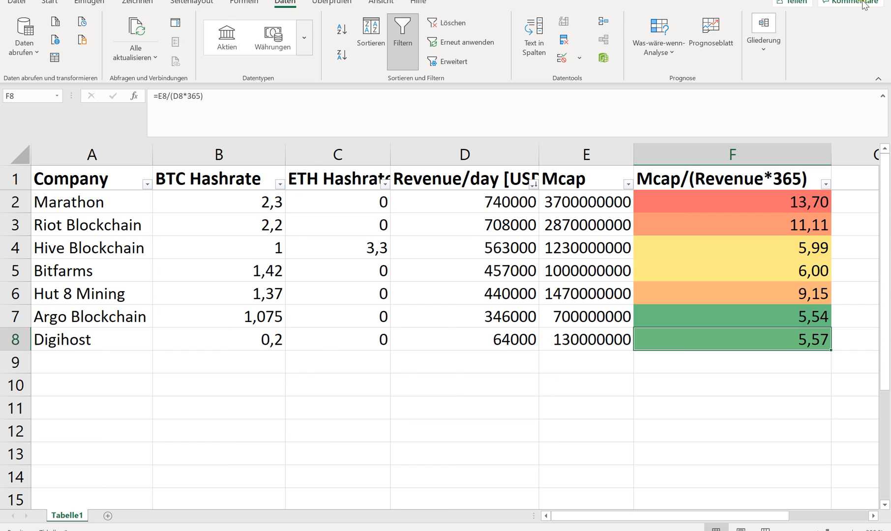